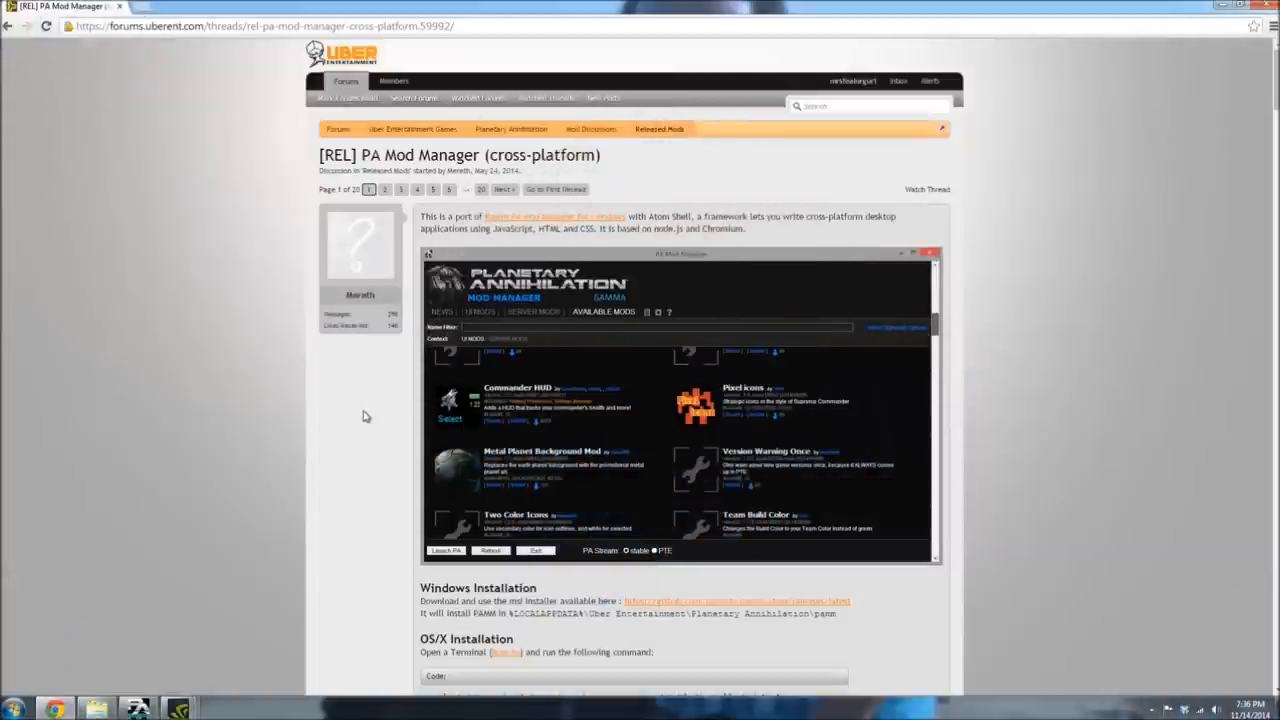
mouse_move(339, 442)
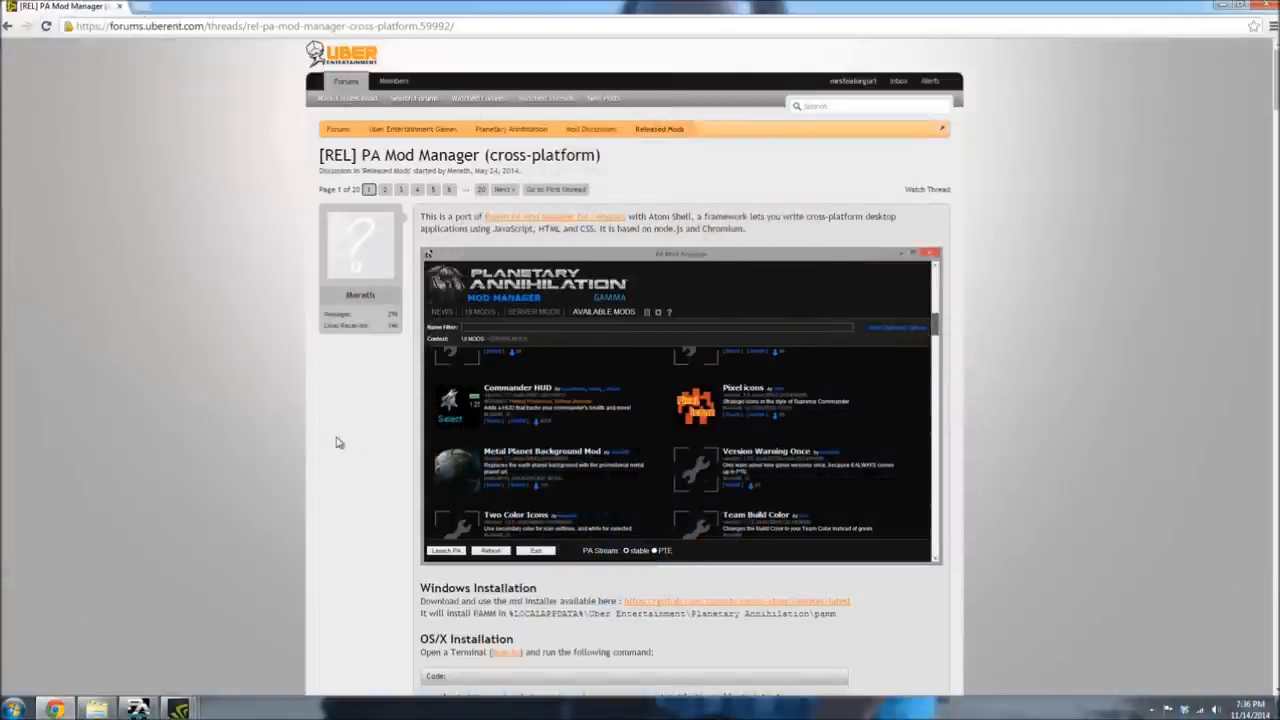
mouse_move(330, 440)
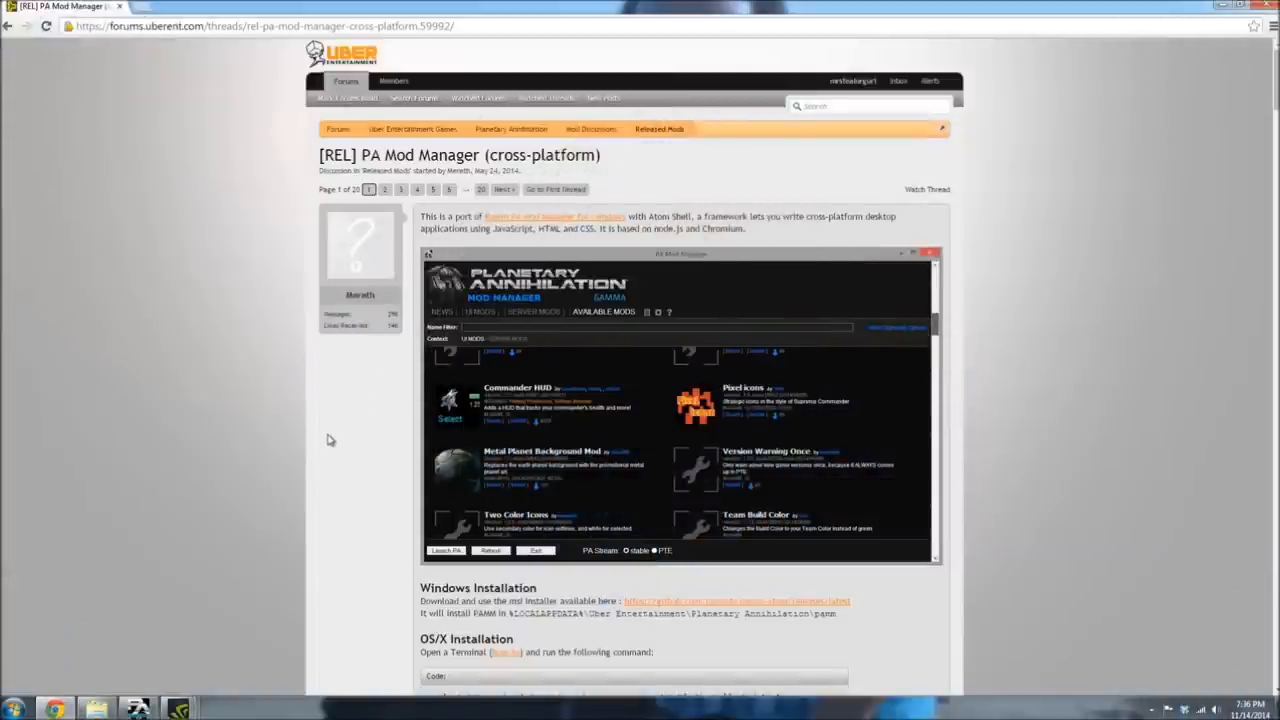
mouse_move(332, 447)
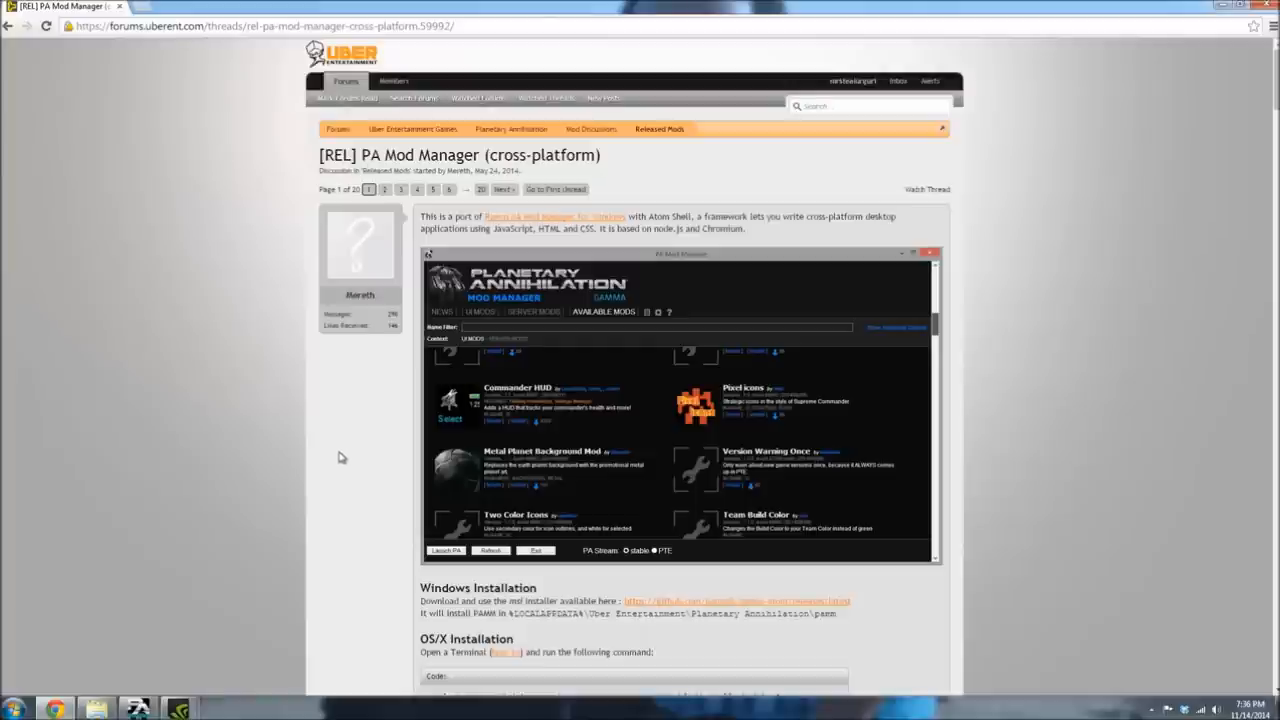
mouse_move(332, 446)
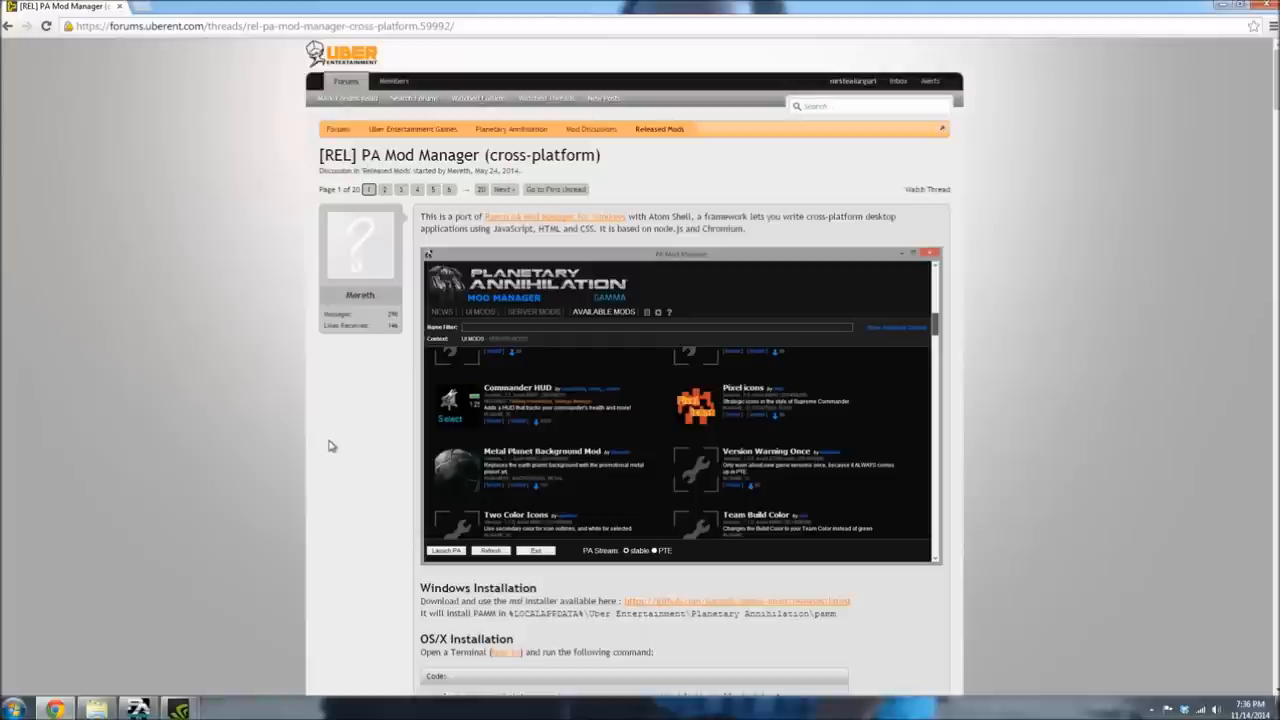
mouse_move(345, 313)
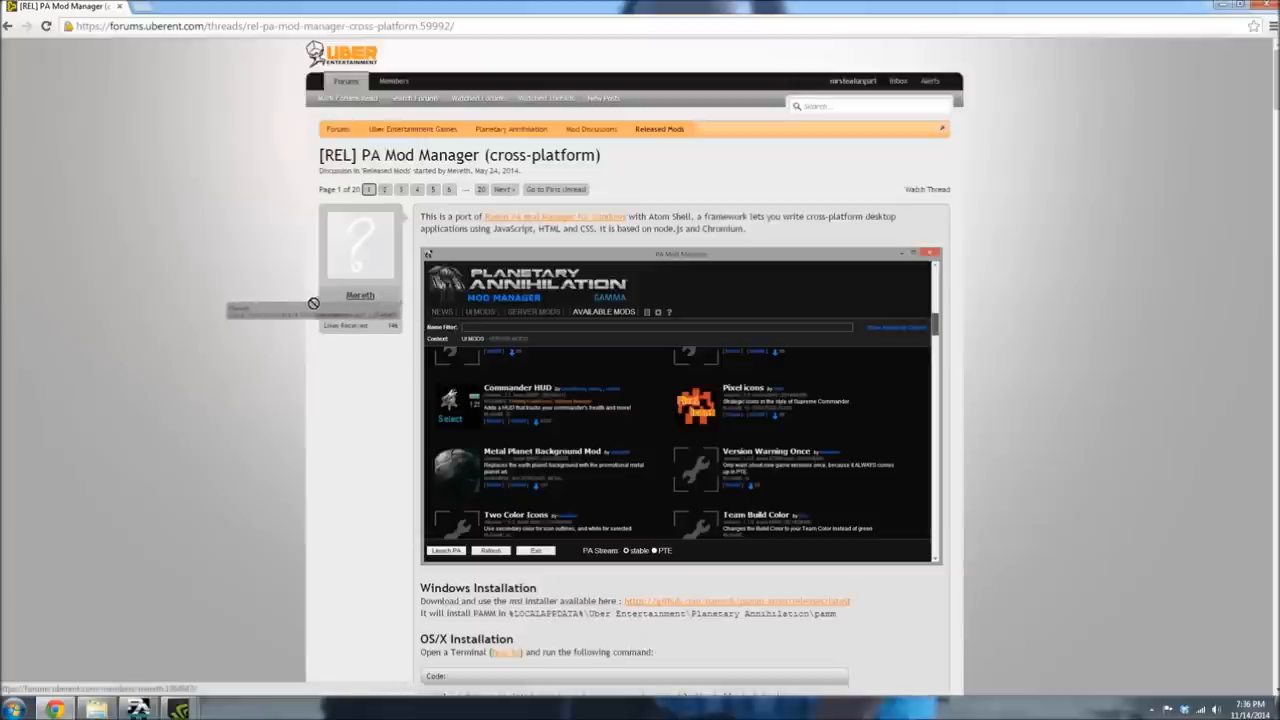
mouse_move(325, 497)
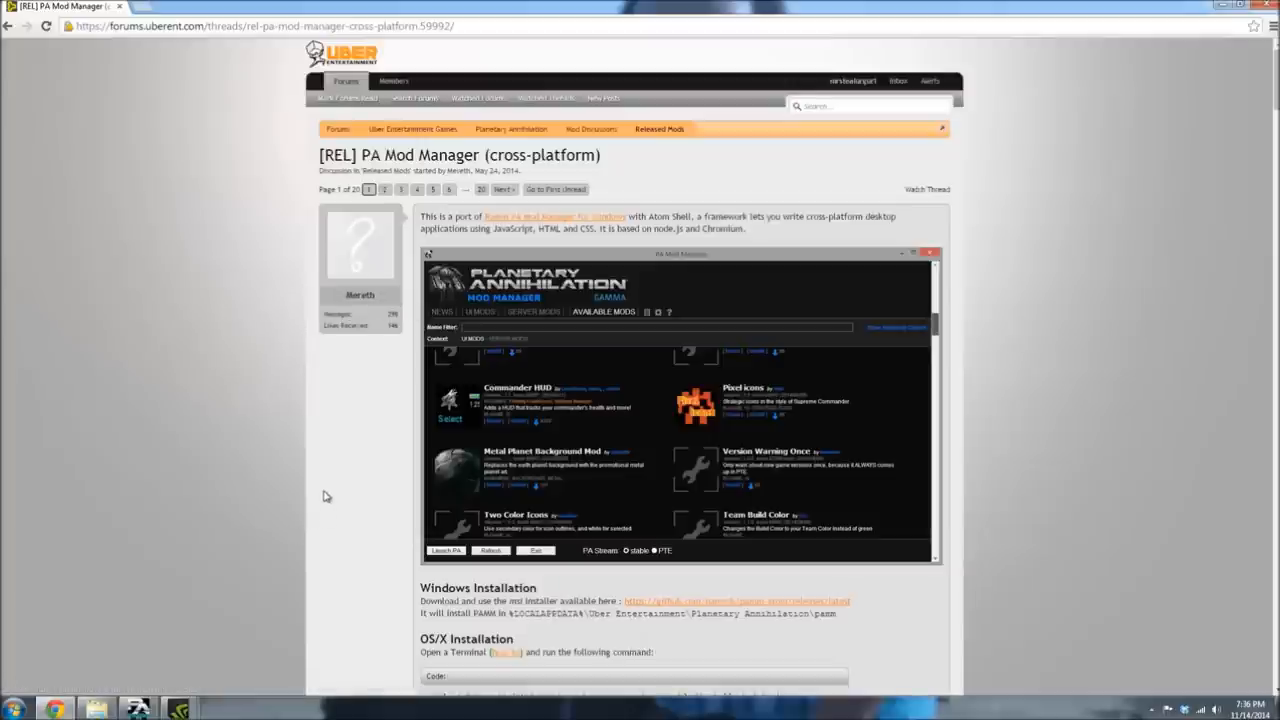
Step: Scroll to Windows Installation and follow the GitHub link to the PAMM installer release page
scroll("down", 3)
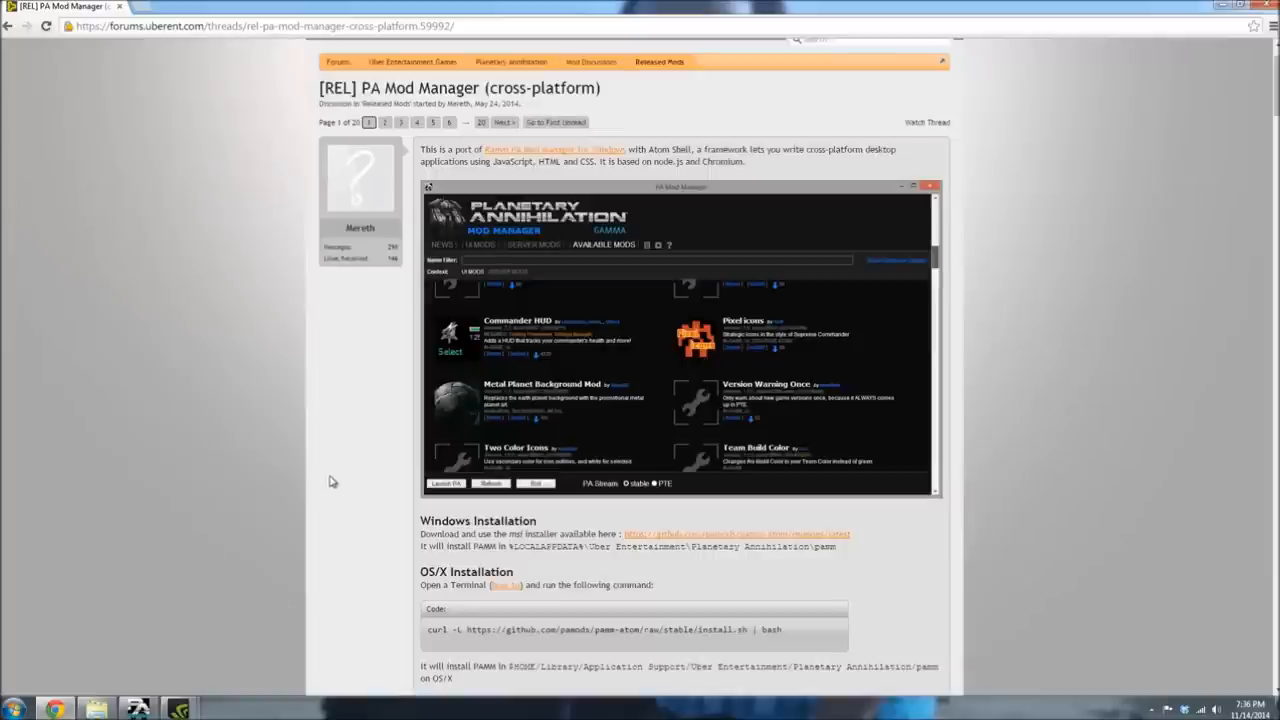
scroll("down", 3)
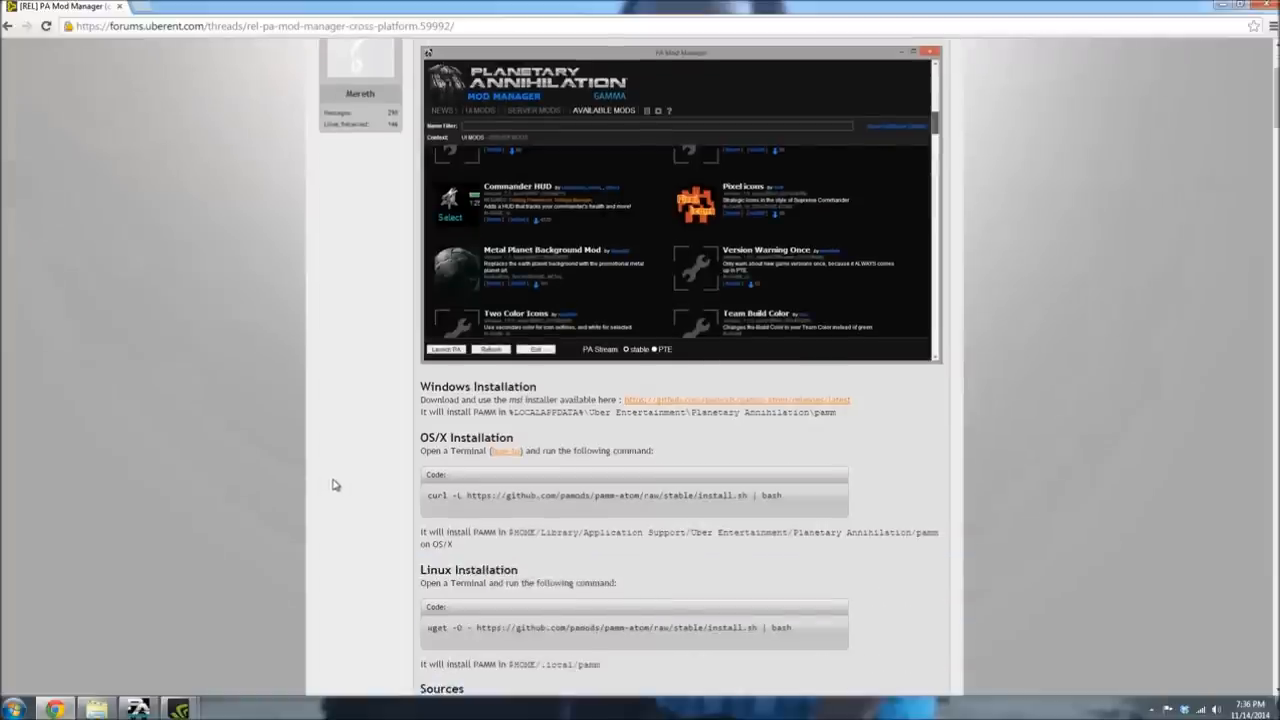
scroll("down", 3)
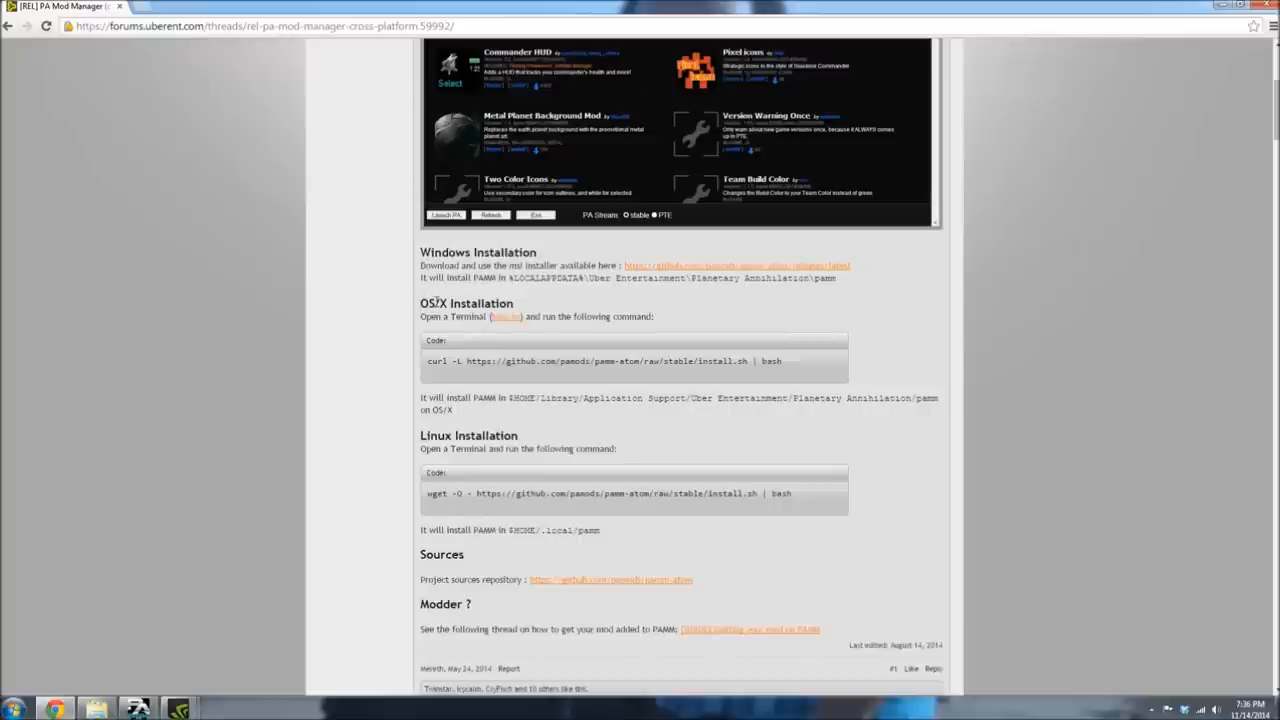
mouse_move(417, 444)
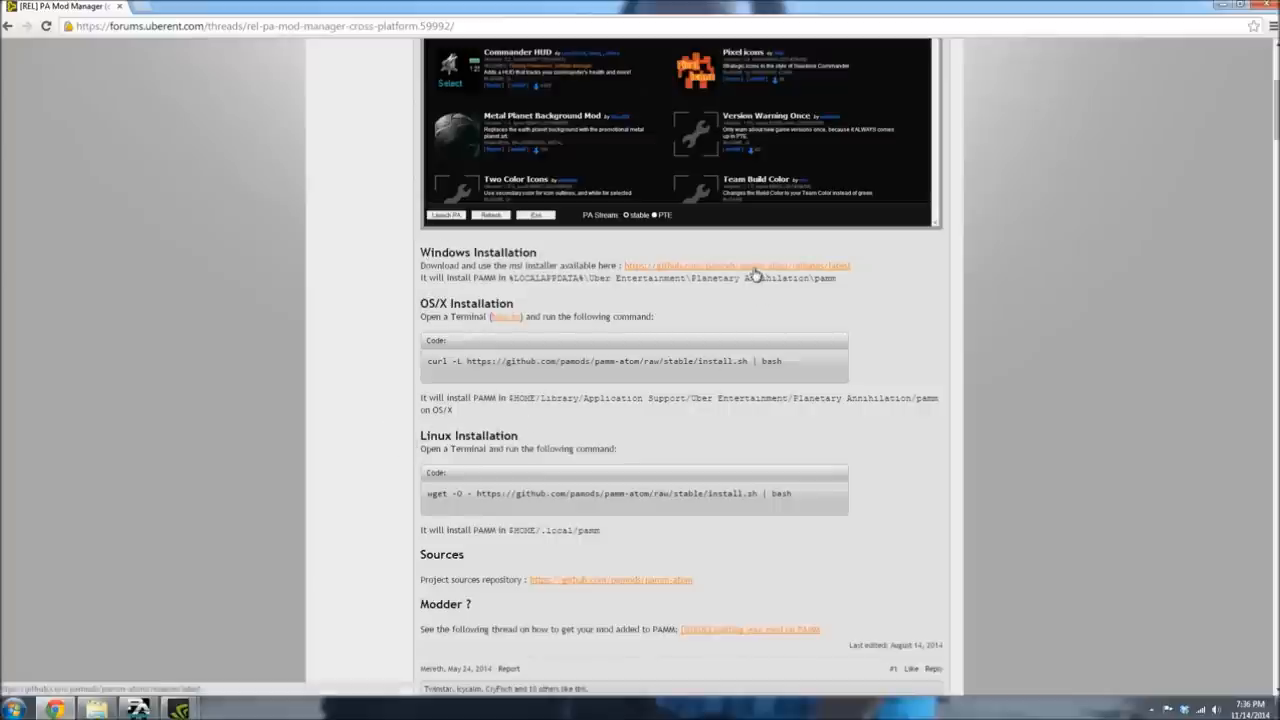
left_click(737, 265)
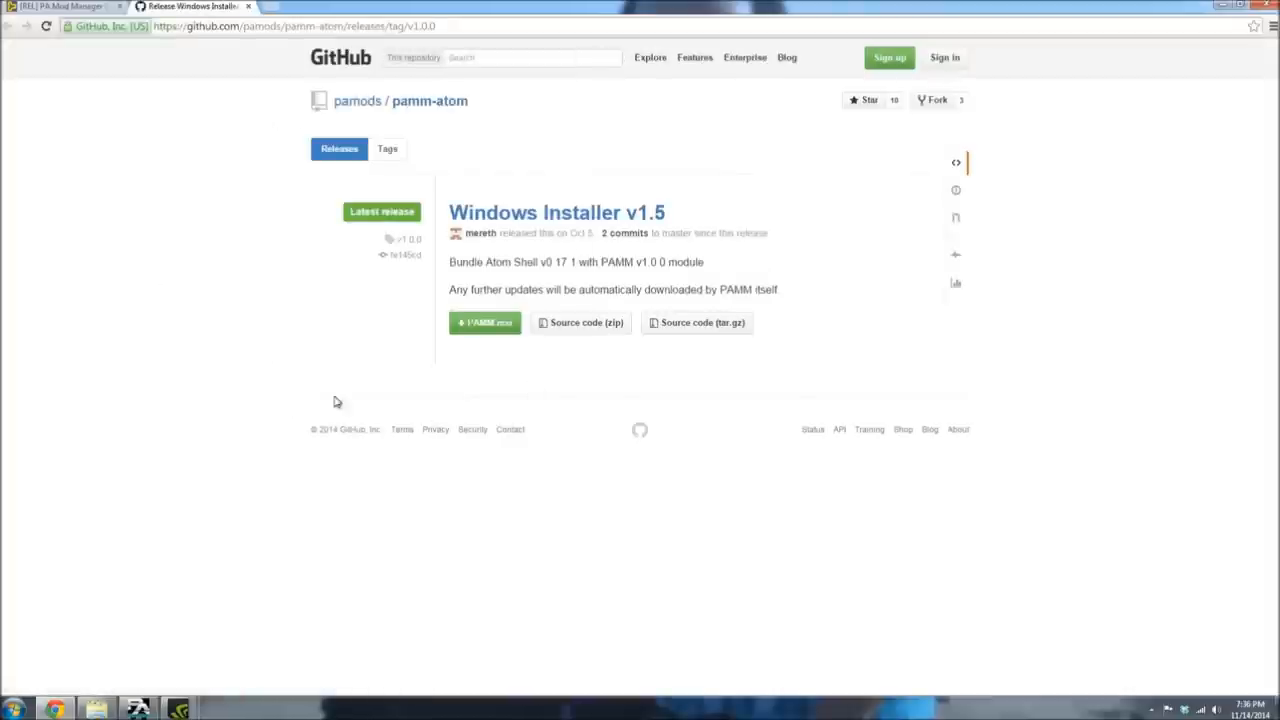
mouse_move(707, 342)
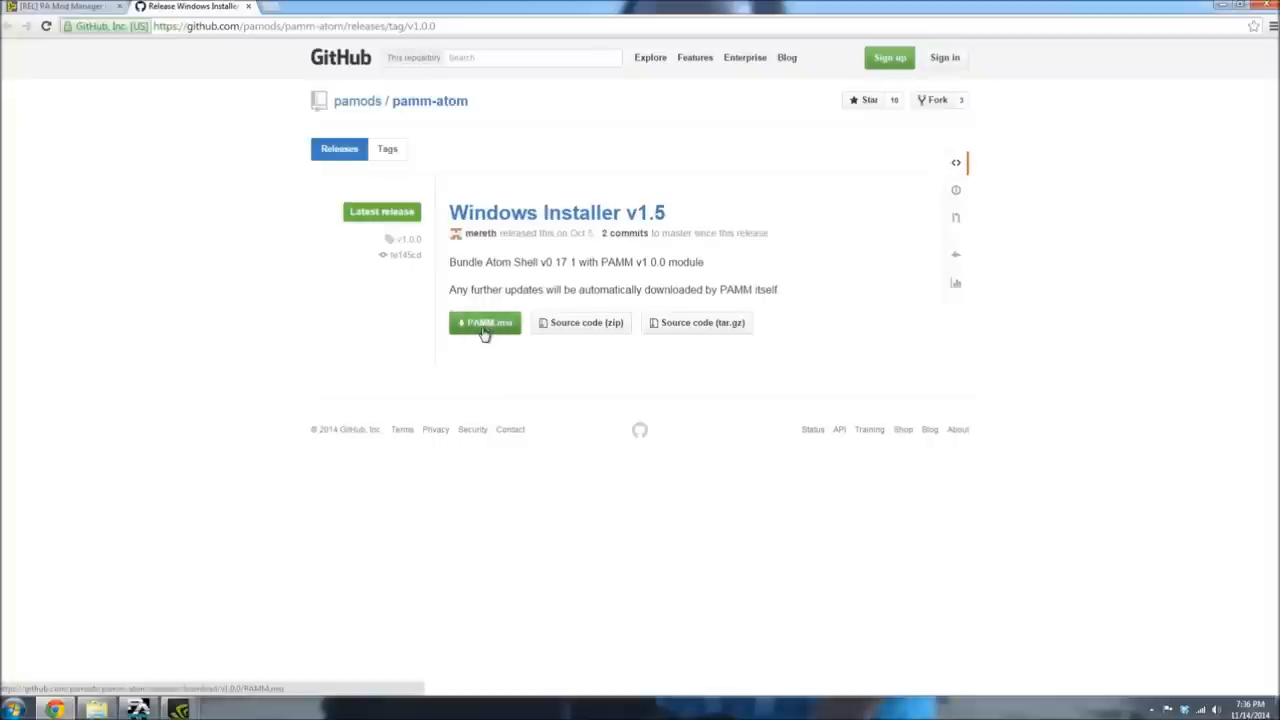
mouse_move(485, 322)
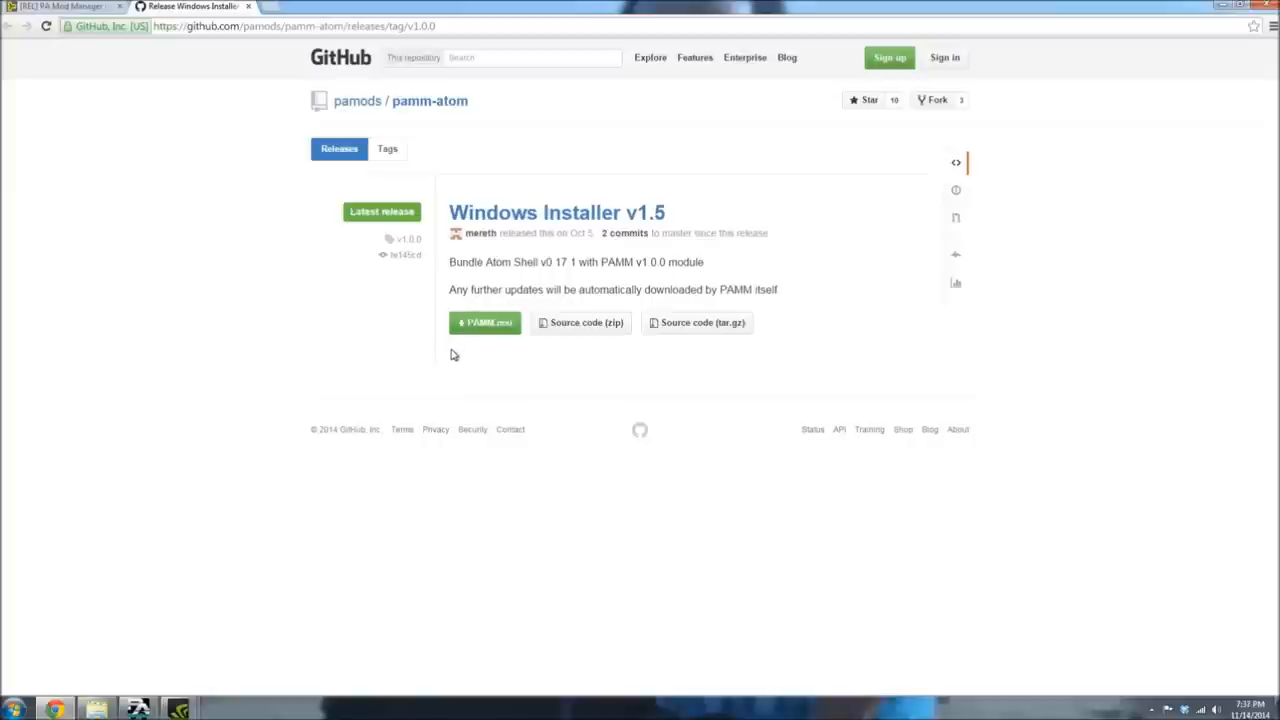
mouse_move(275, 408)
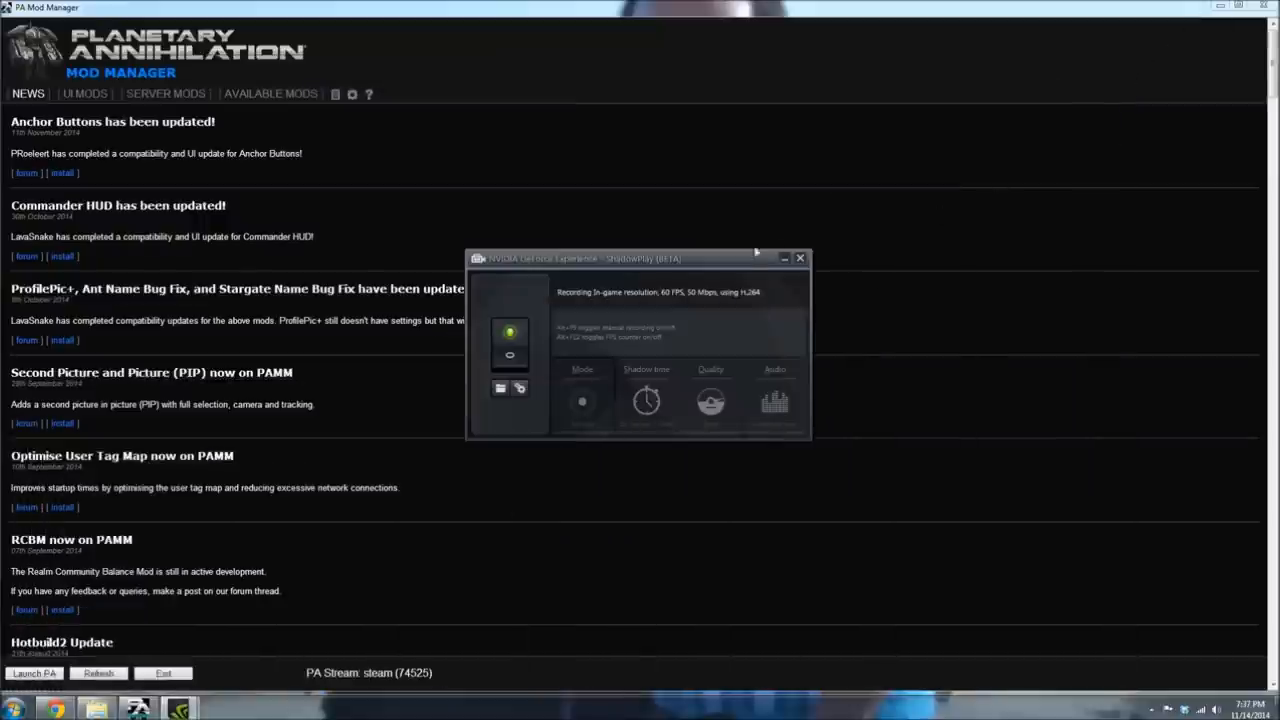
left_click(800, 258)
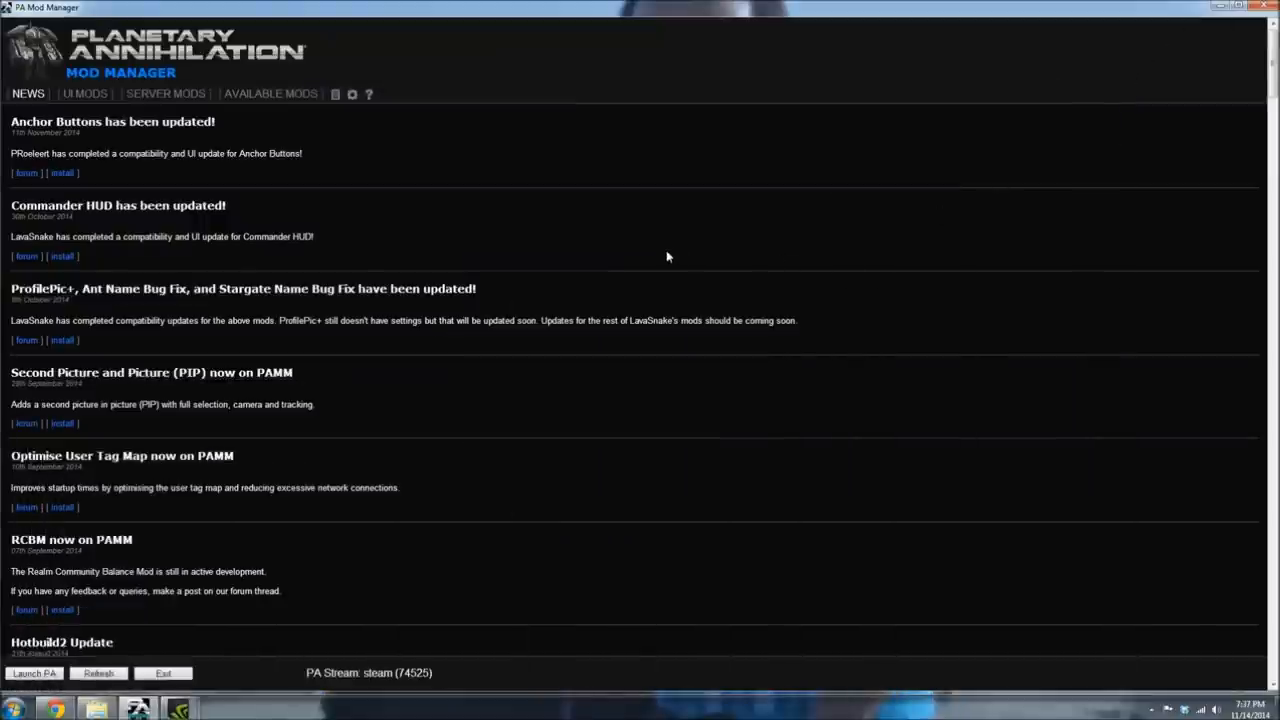
mouse_move(618, 280)
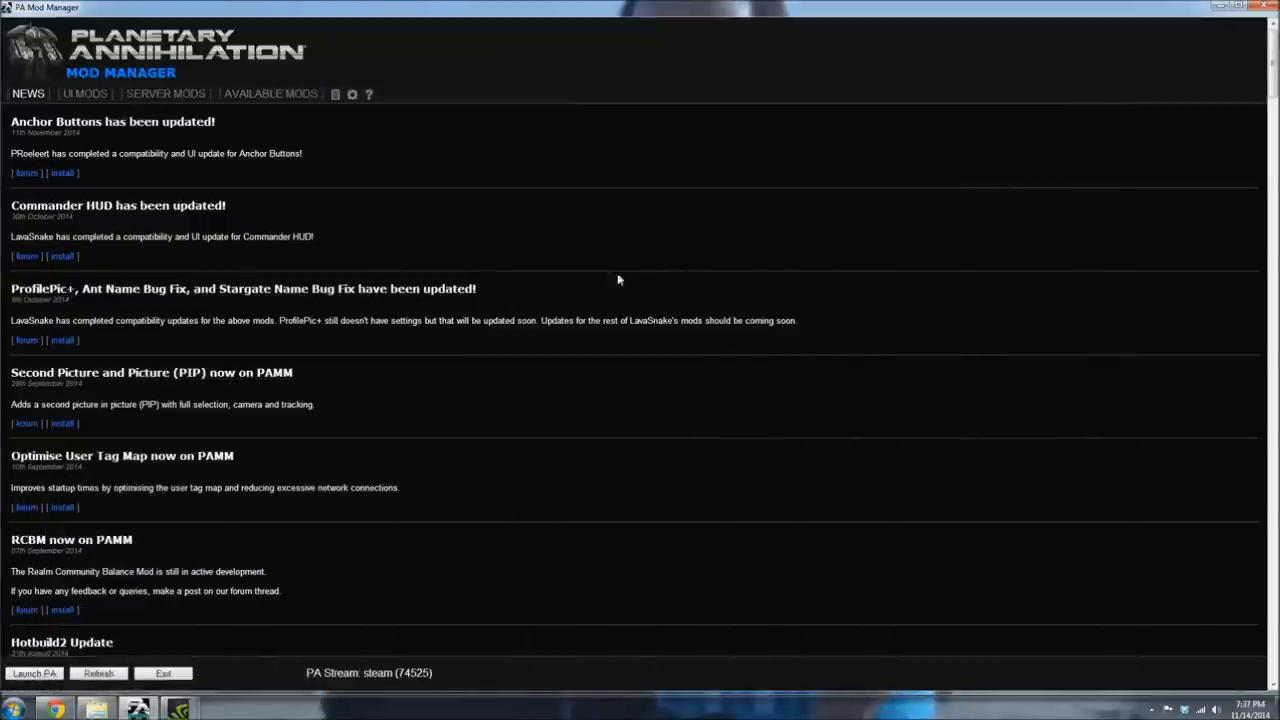
mouse_move(70, 193)
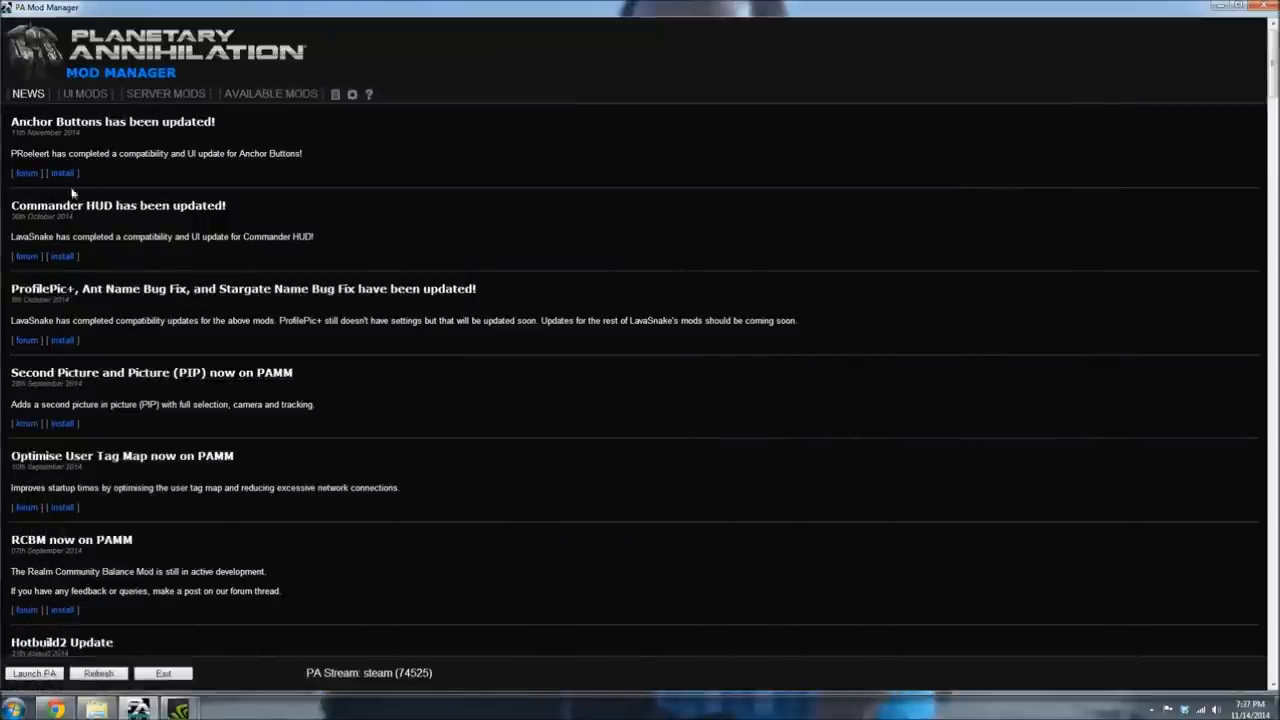
mouse_move(179, 346)
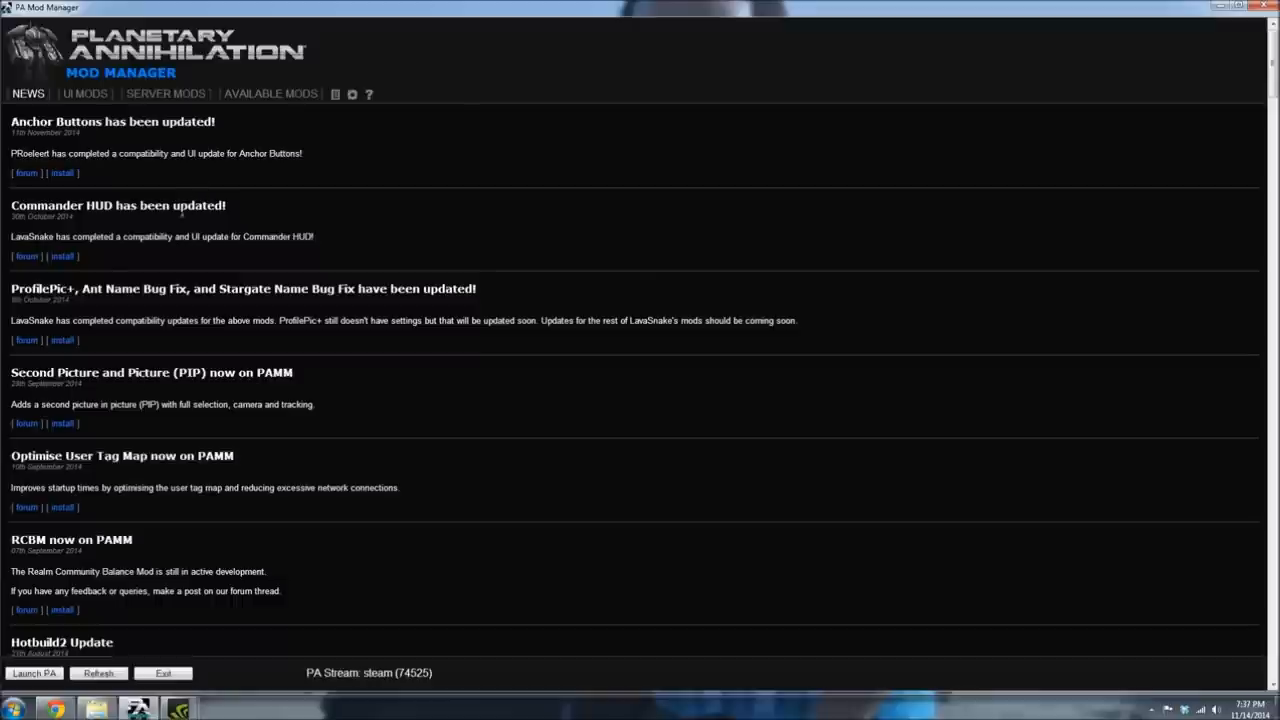
mouse_move(507, 287)
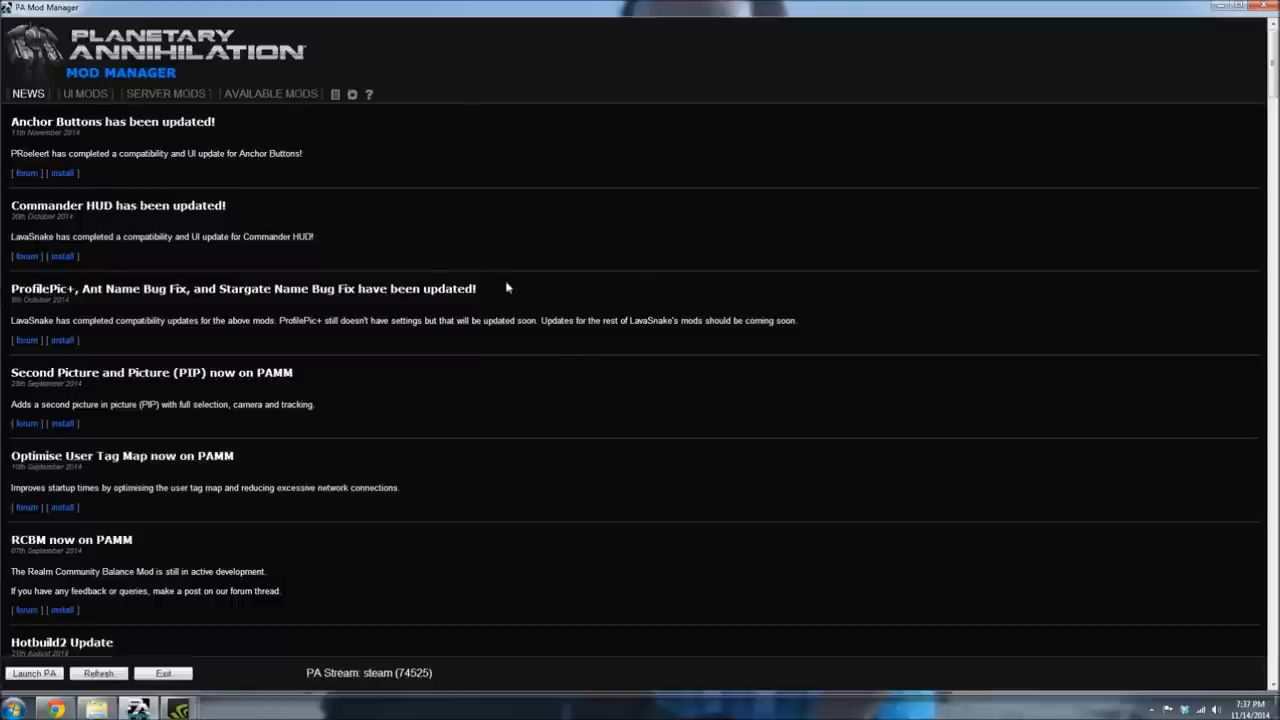
scroll("down", 3)
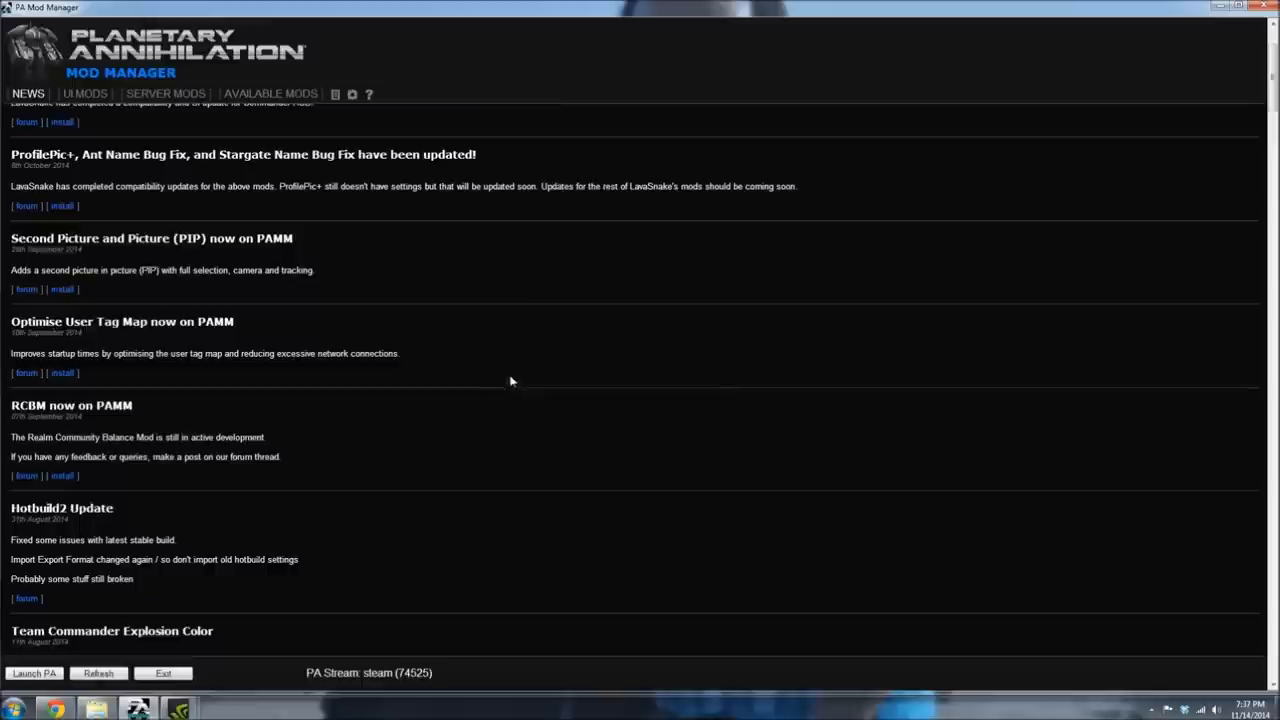
scroll("up", 3)
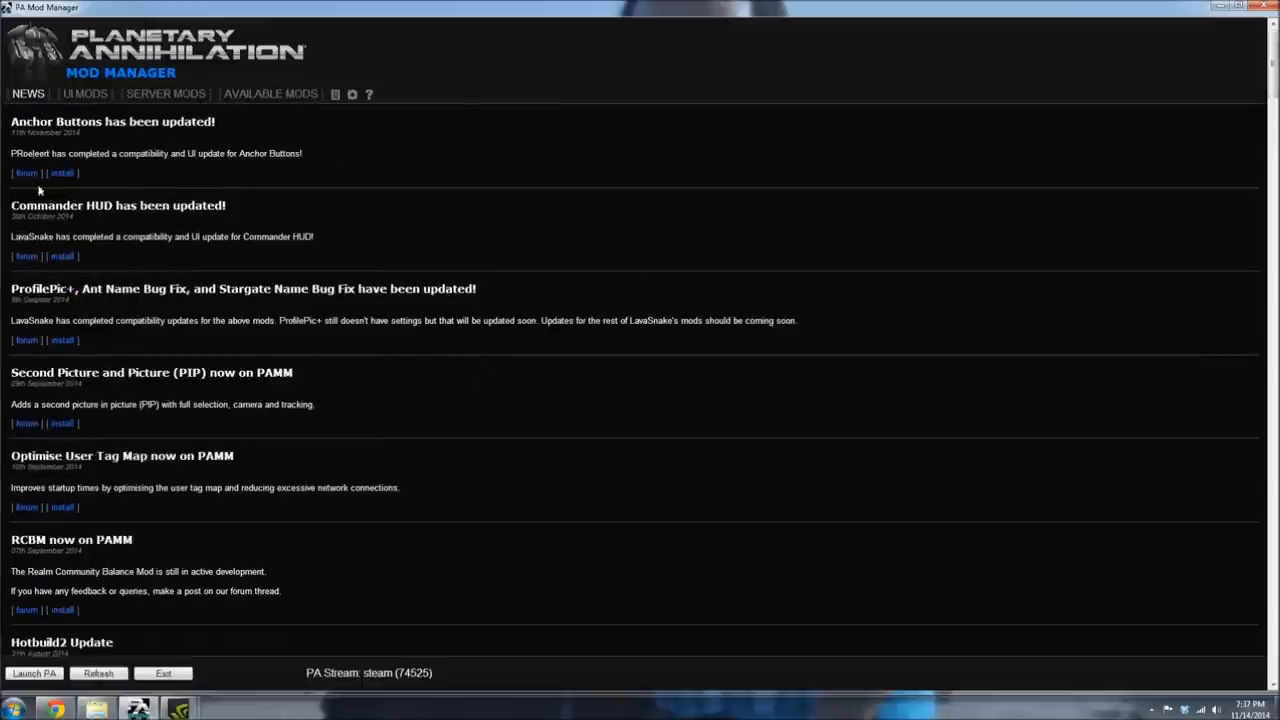
mouse_move(170, 182)
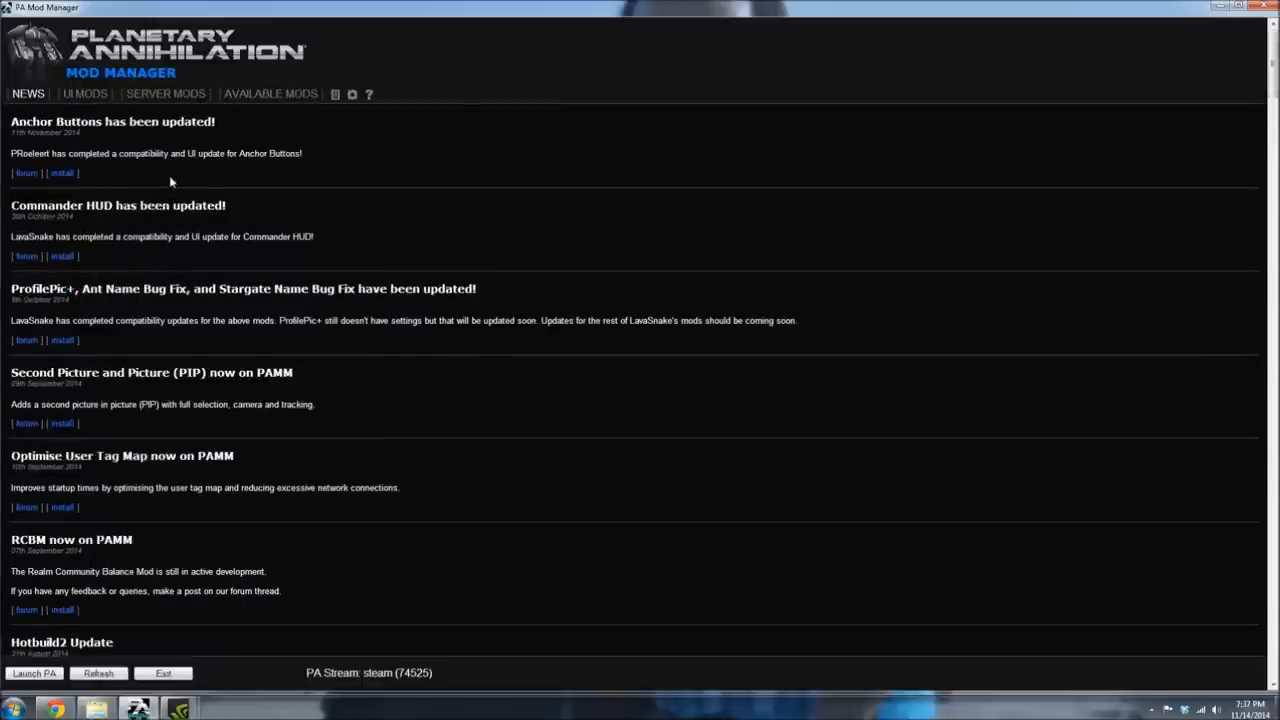
mouse_move(180, 135)
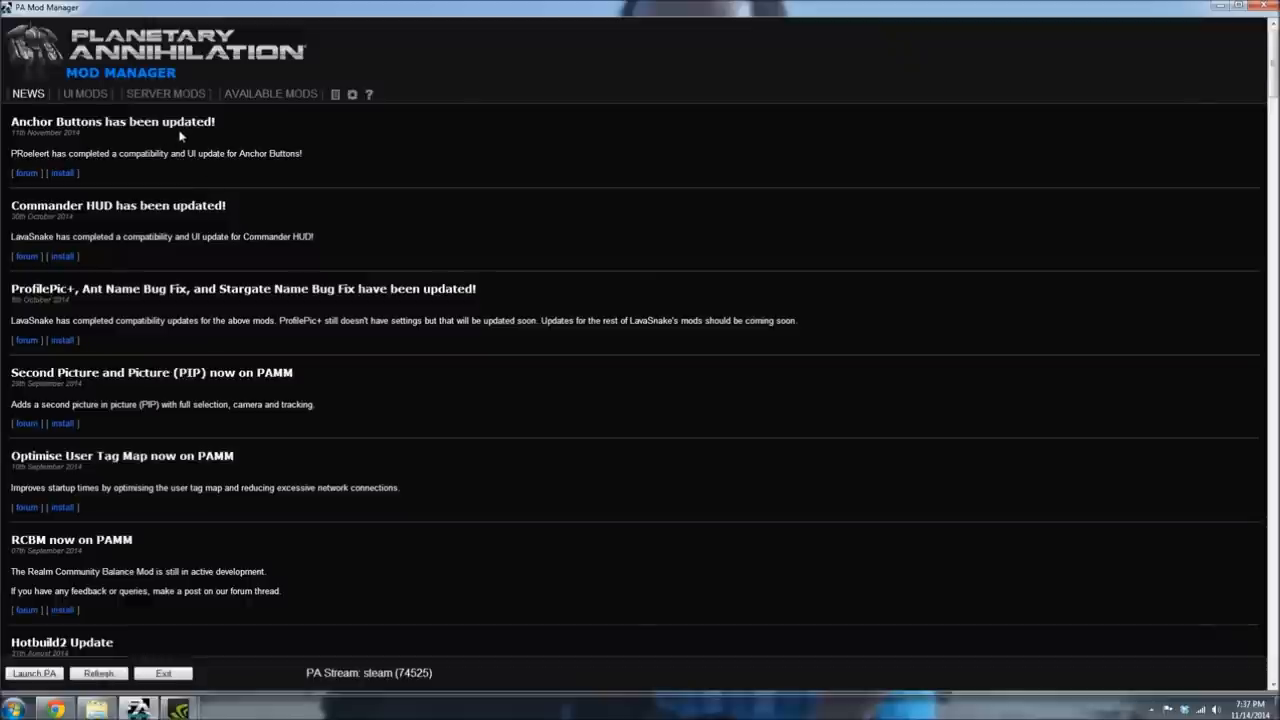
mouse_move(410, 120)
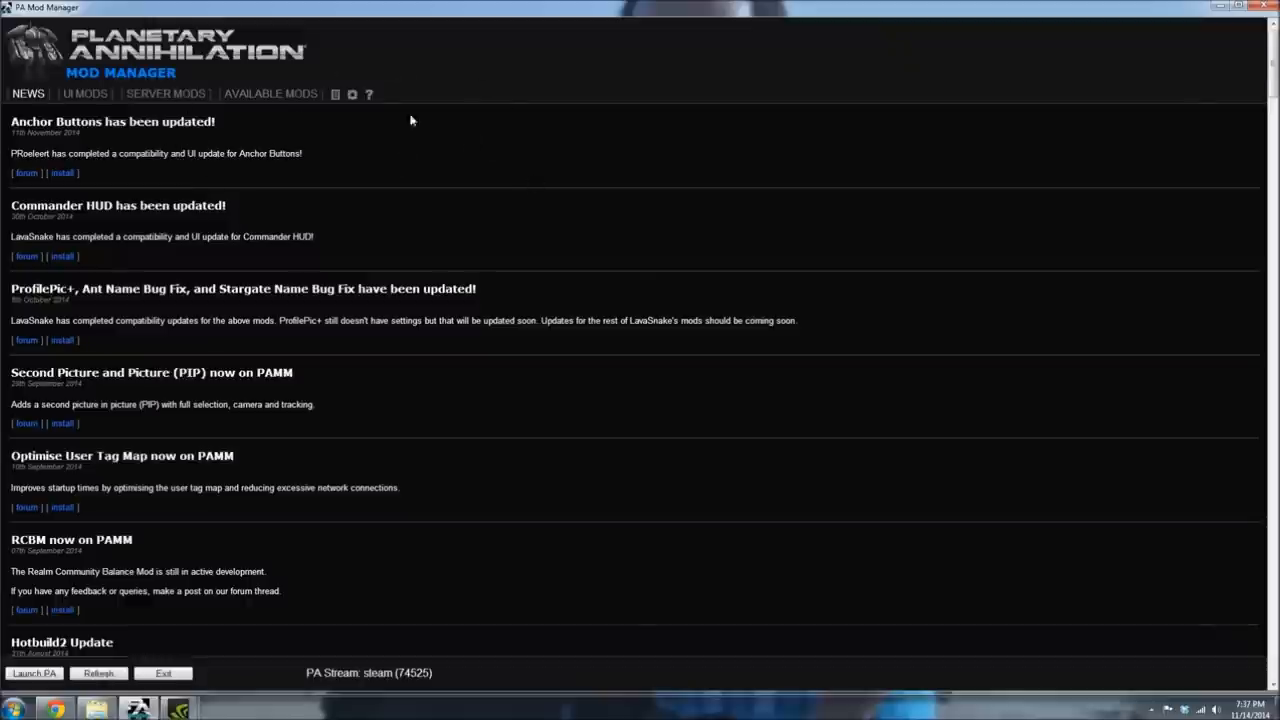
left_click(270, 93)
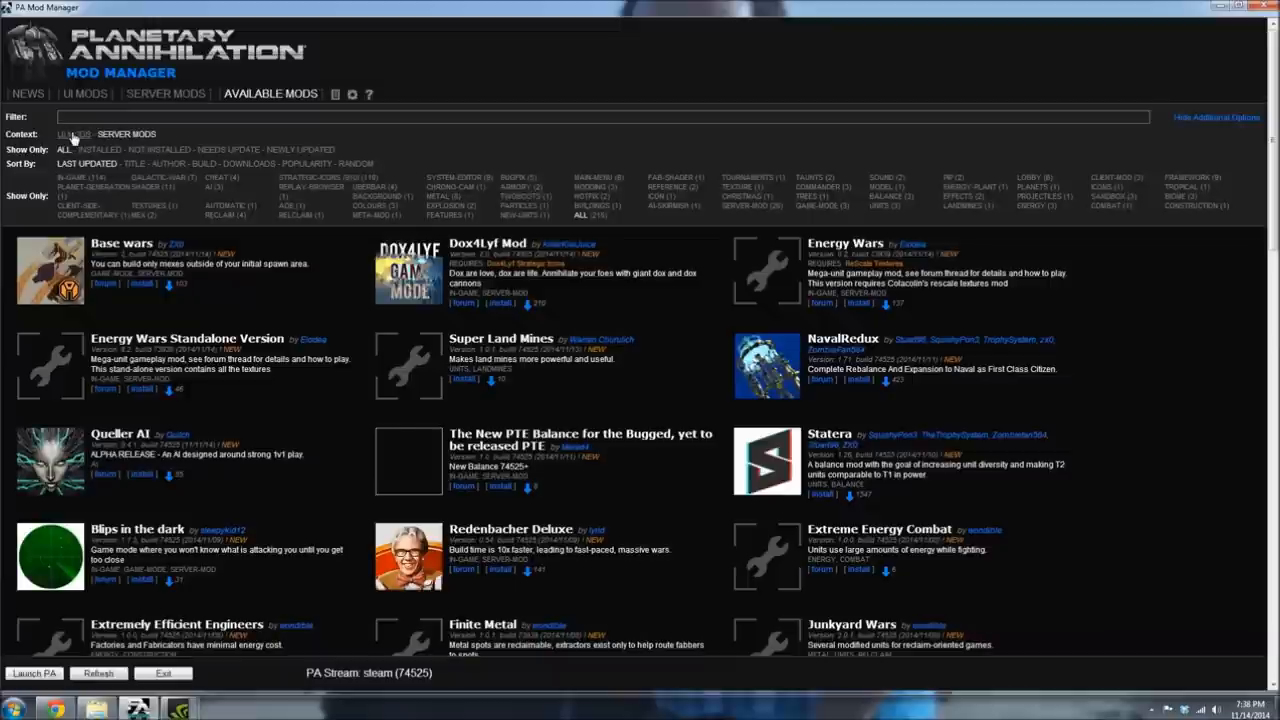
Step: Switch the catalogue to UI mods and scroll through the list
left_click(72, 133)
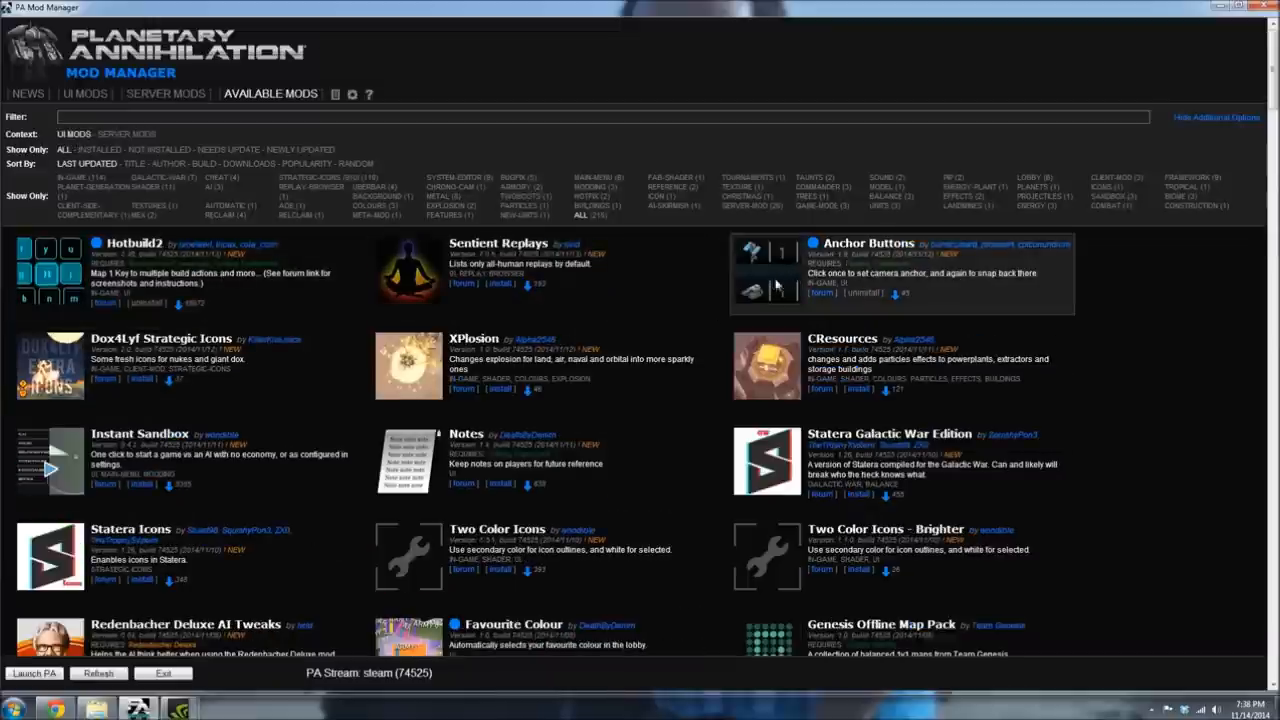
scroll("down", 3)
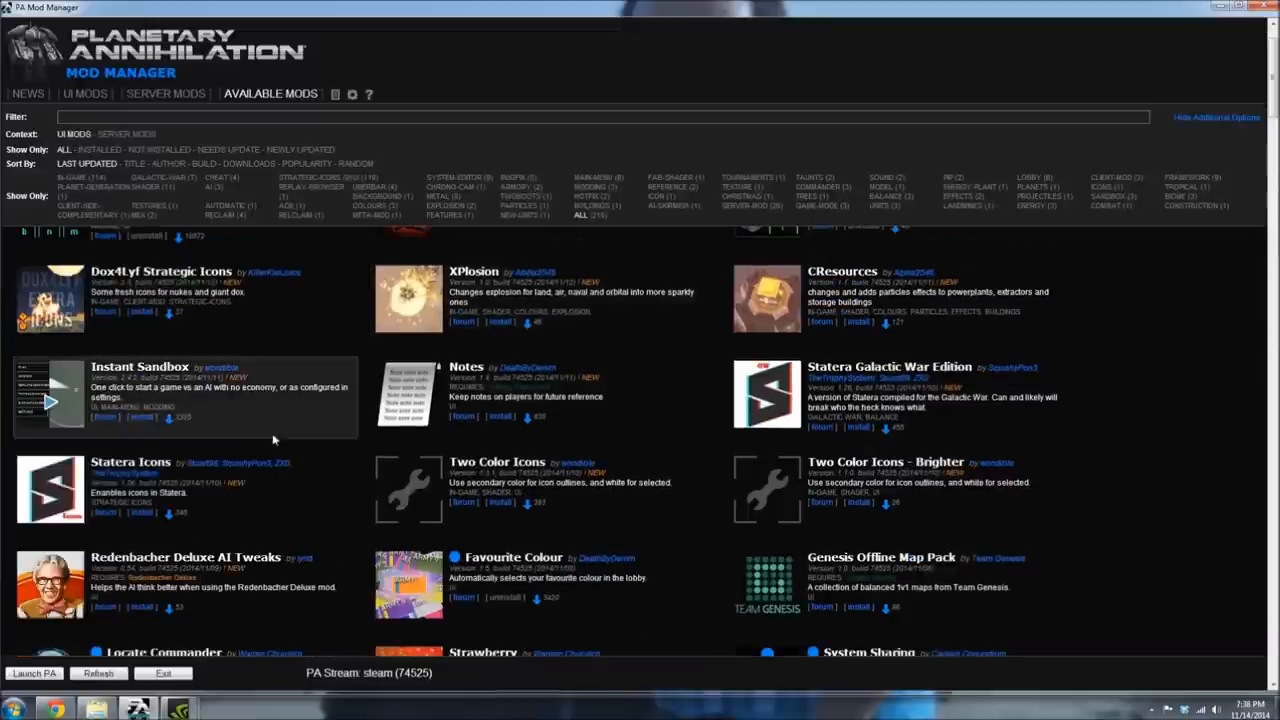
scroll("down", 3)
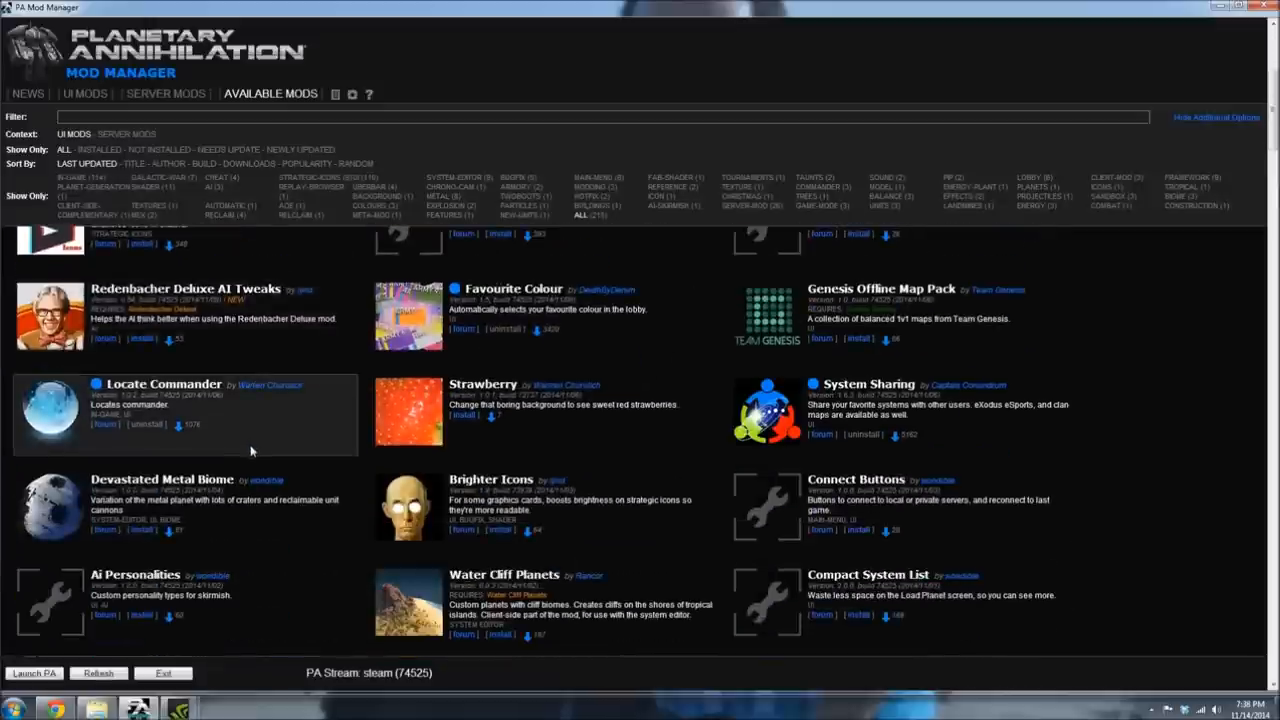
scroll("down", 3)
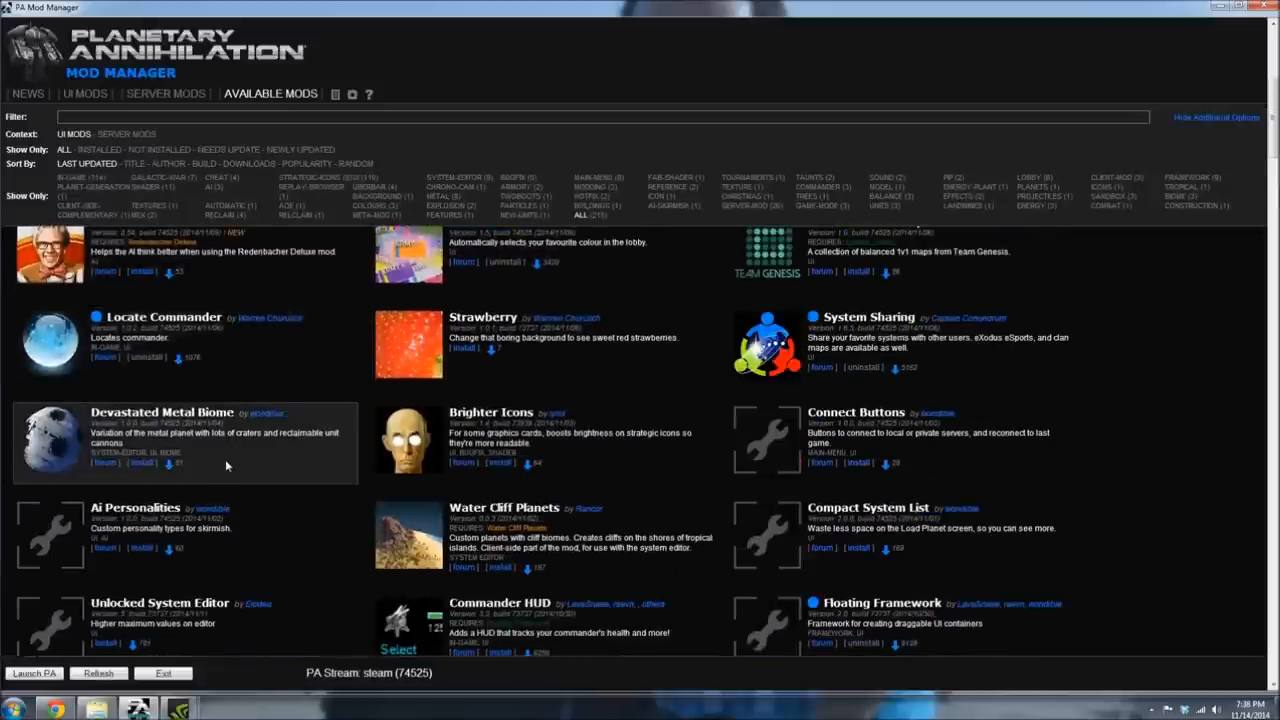
mouse_move(184, 464)
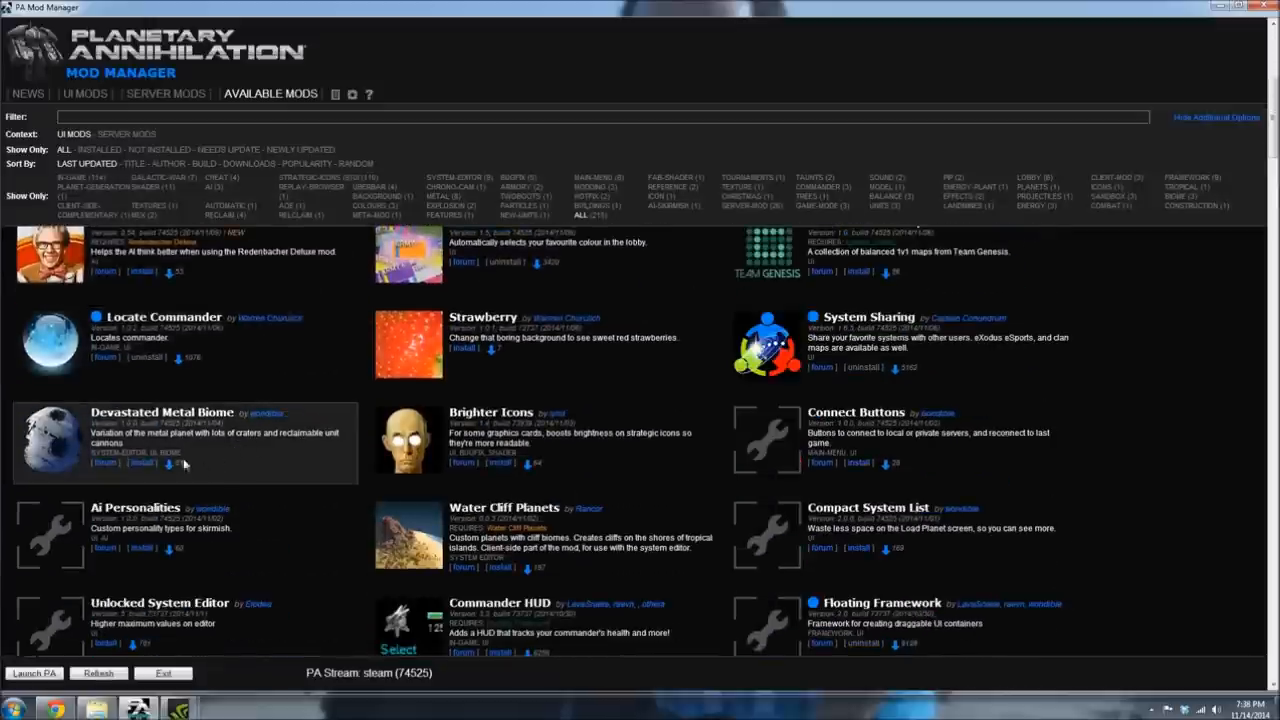
scroll("down", 3)
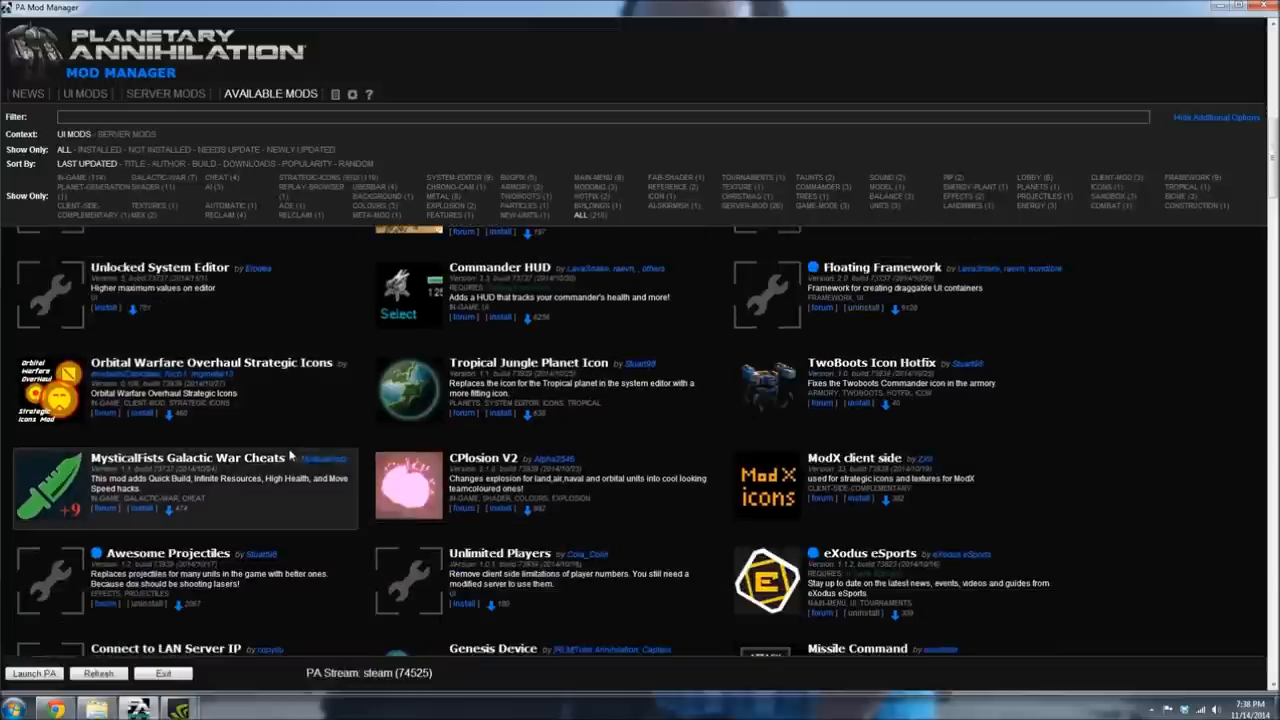
scroll("down", 3)
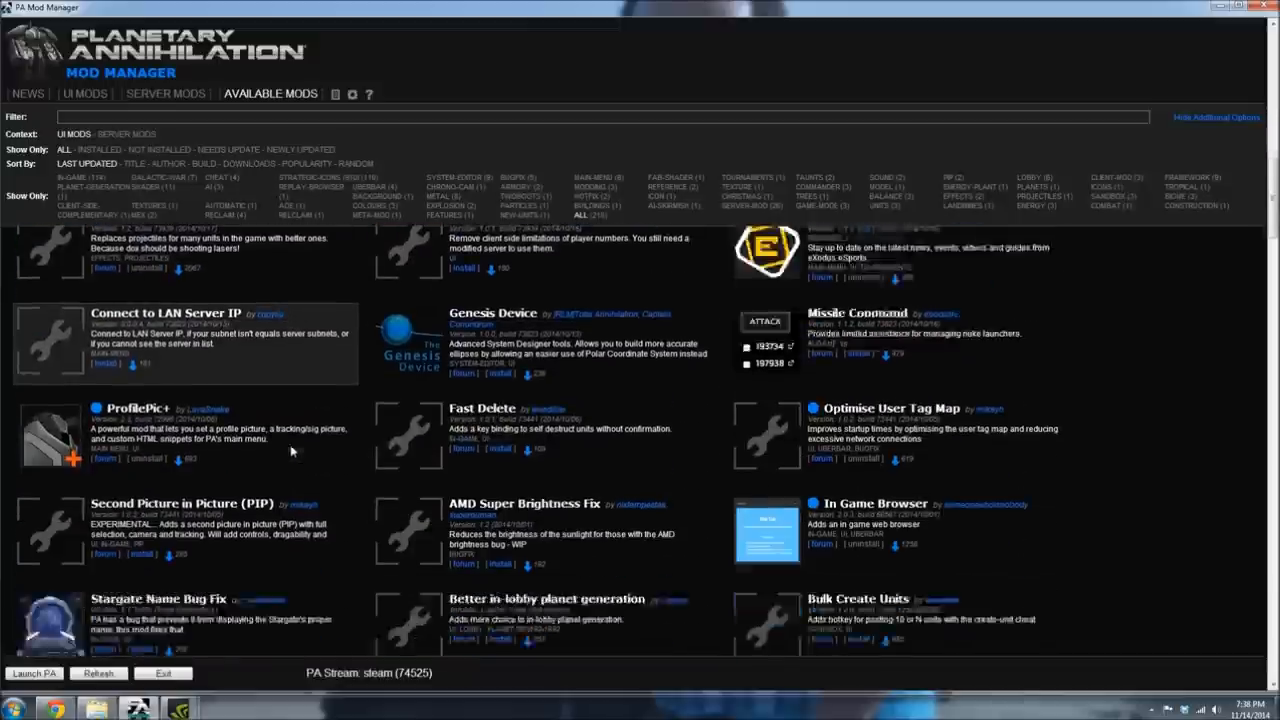
scroll("down", 3)
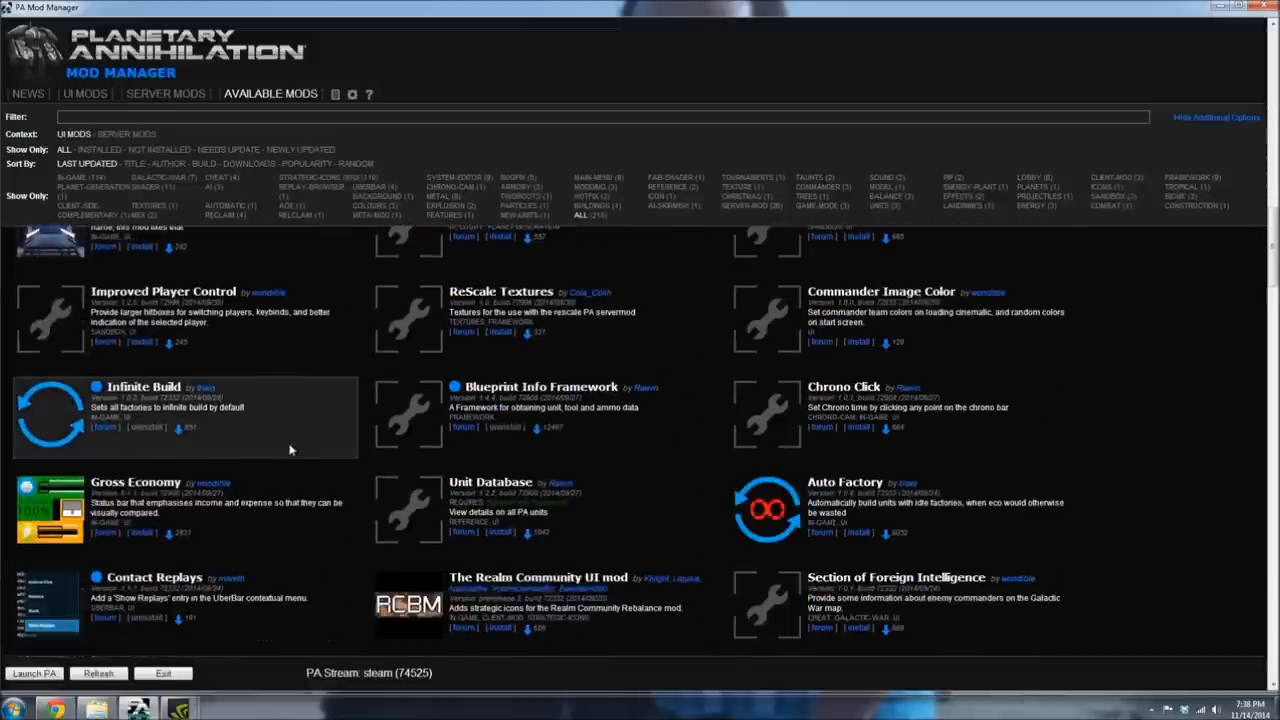
scroll("up", 3)
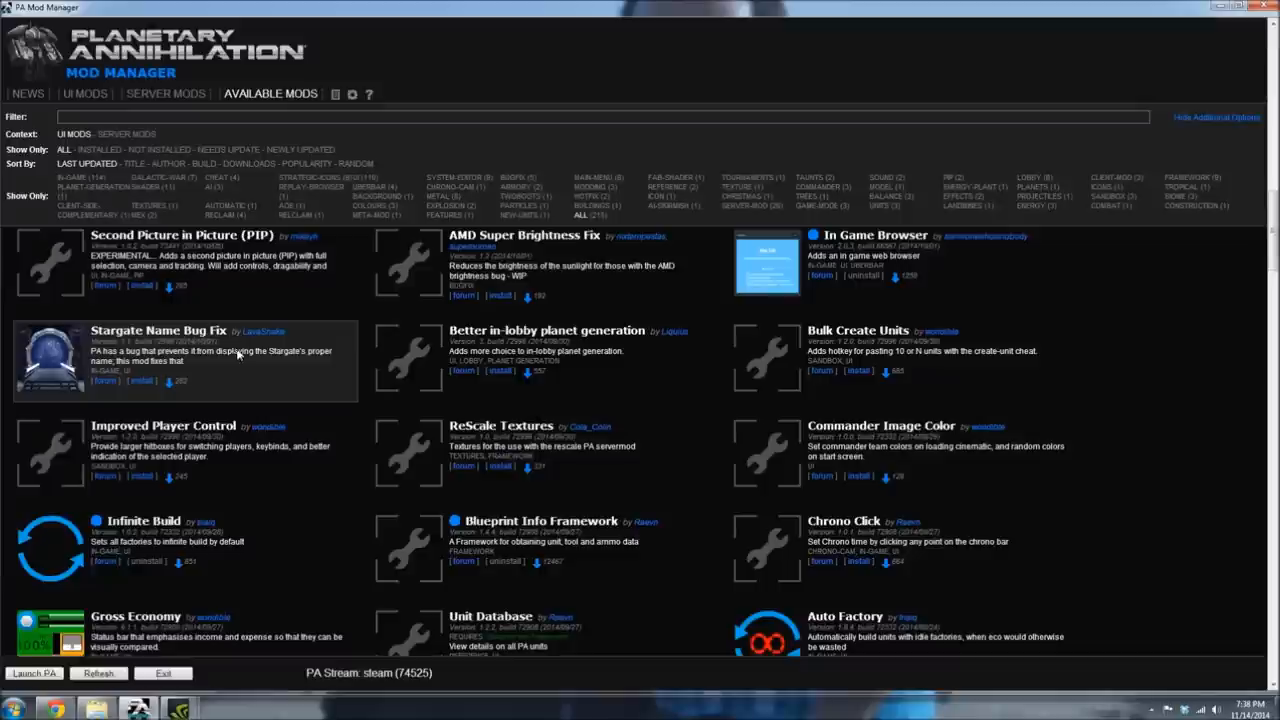
mouse_move(125, 318)
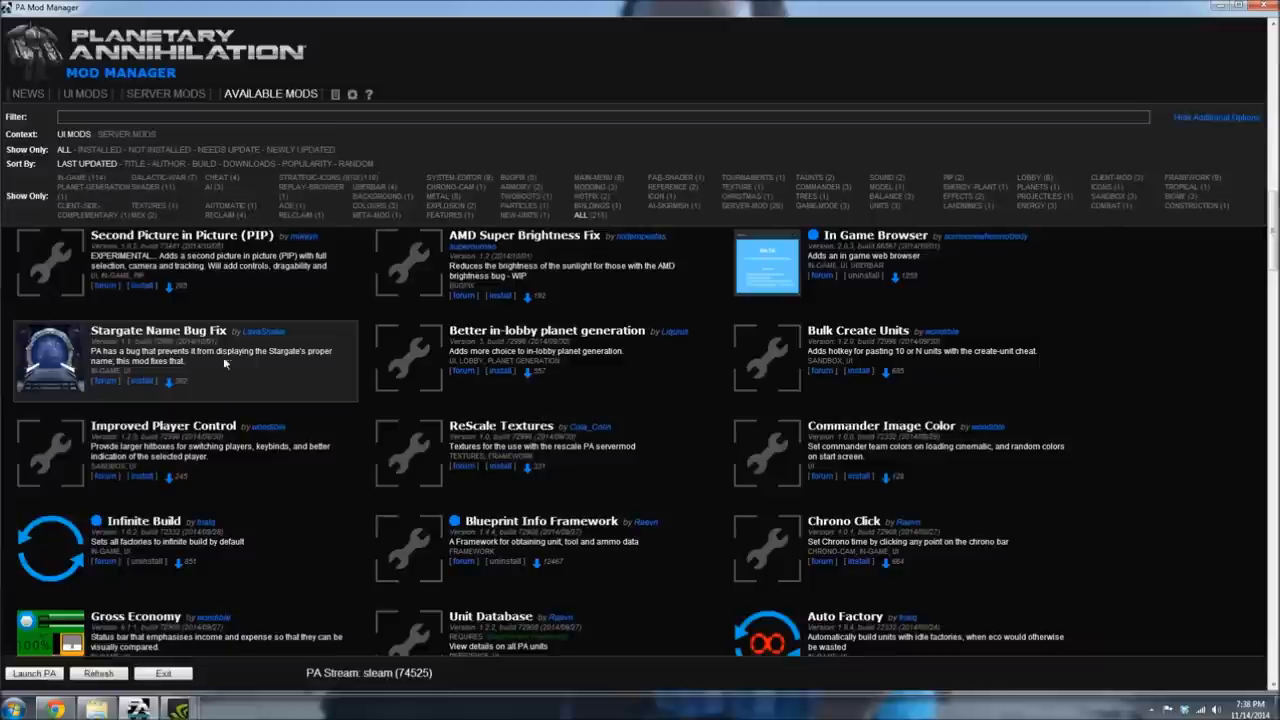
Step: Scroll through the server mods, then review the UI mods list again
scroll("down", 3)
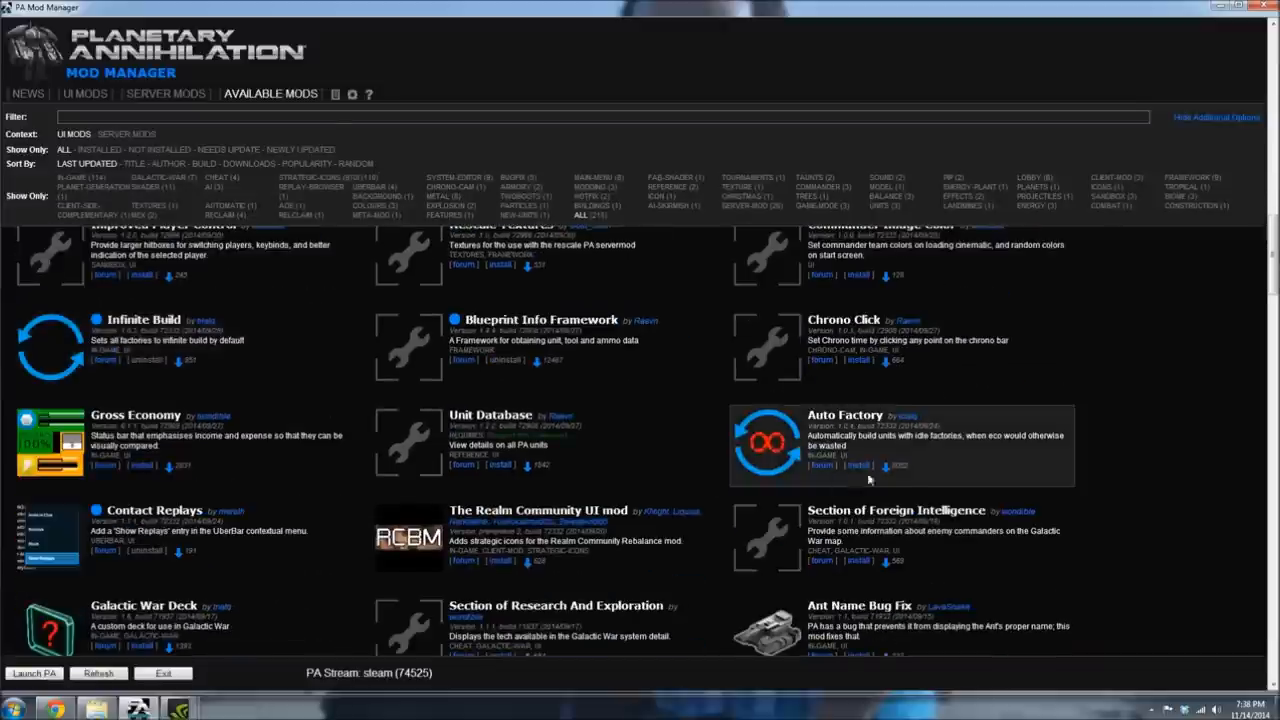
scroll("down", 3)
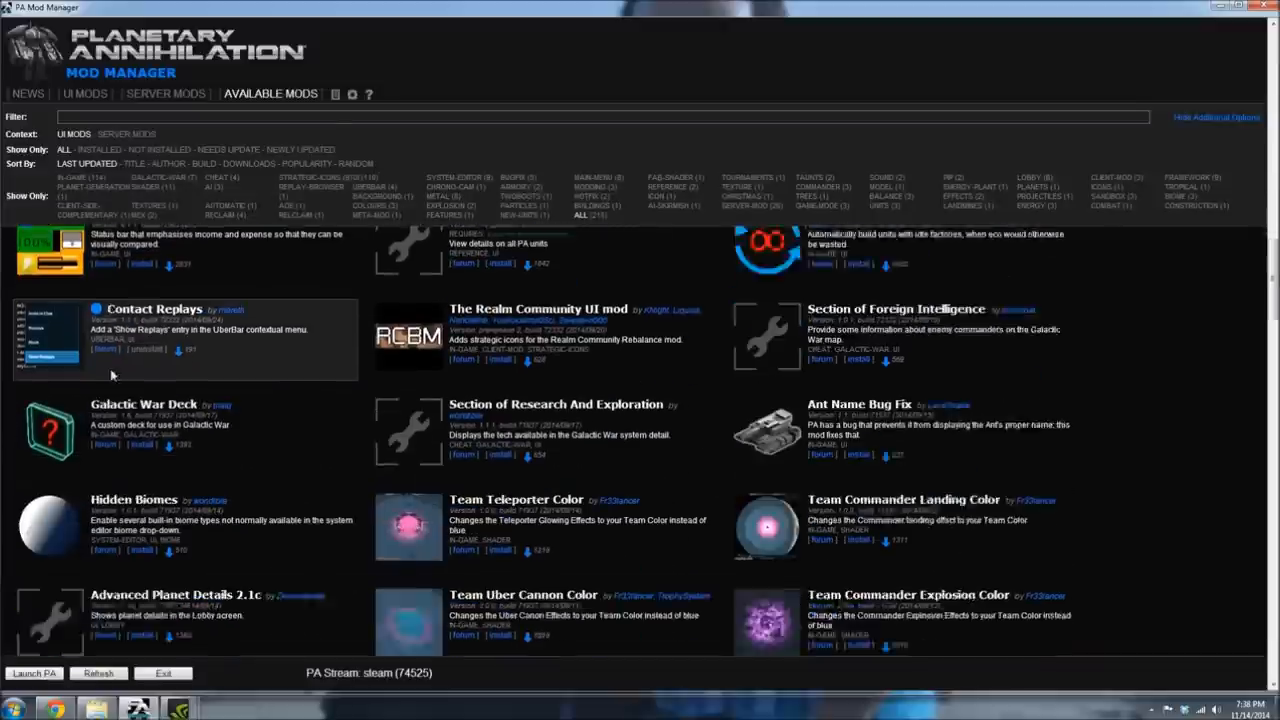
scroll("down", 3)
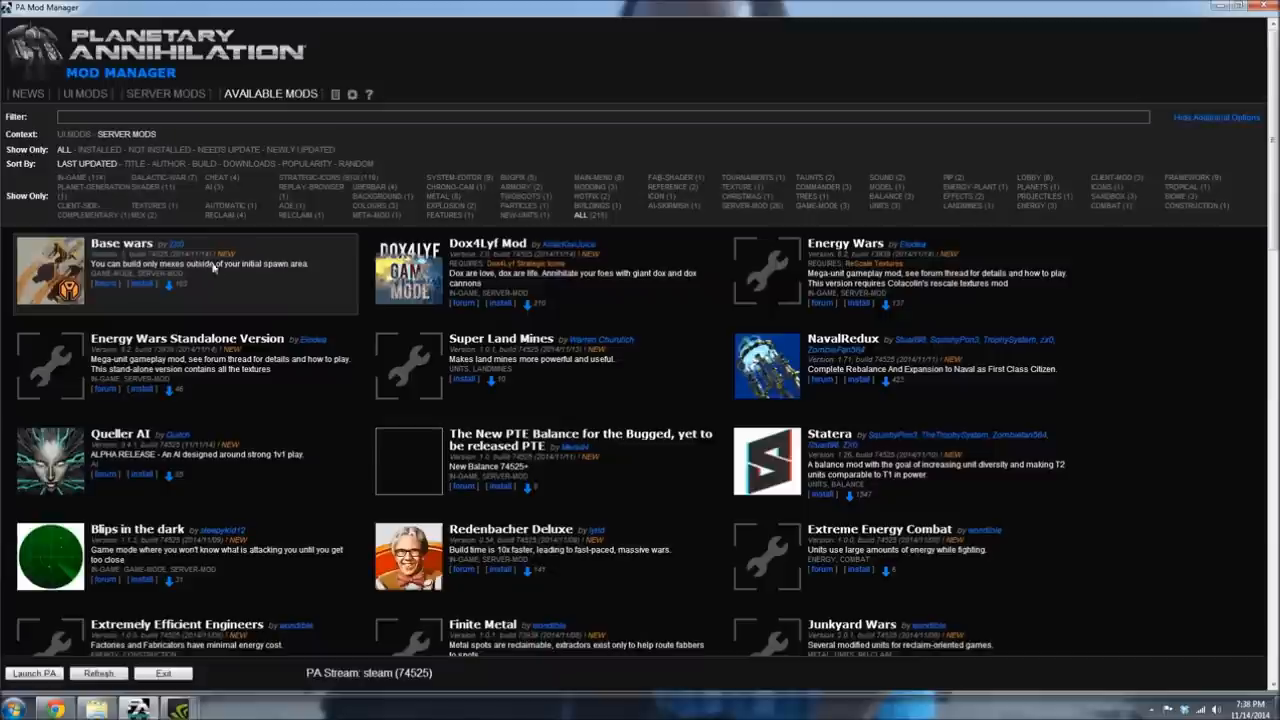
scroll("down", 3)
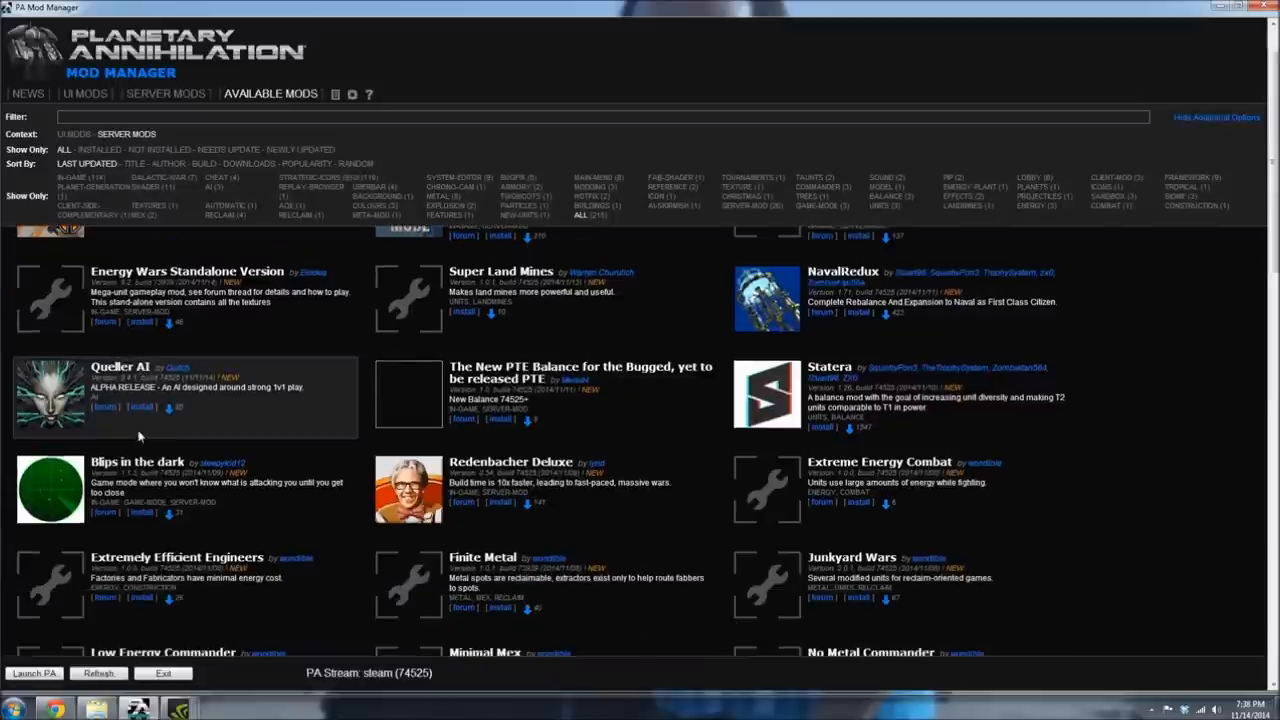
mouse_move(127, 430)
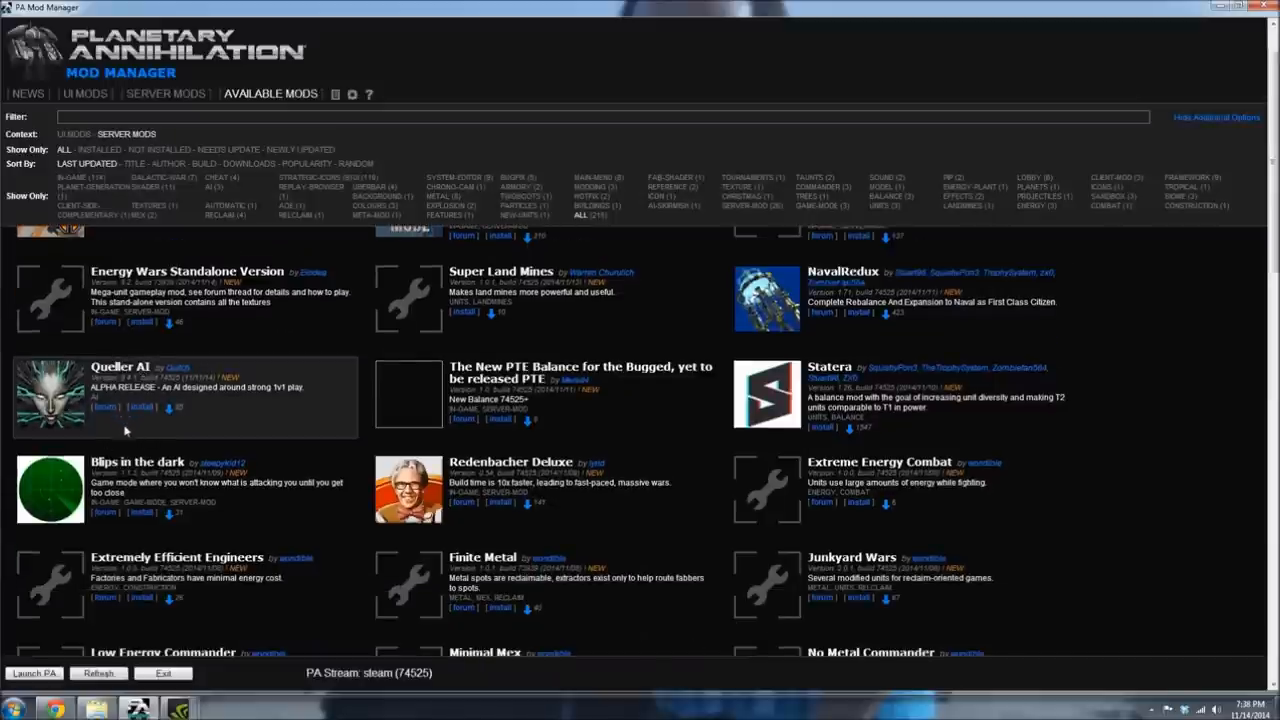
scroll("down", 3)
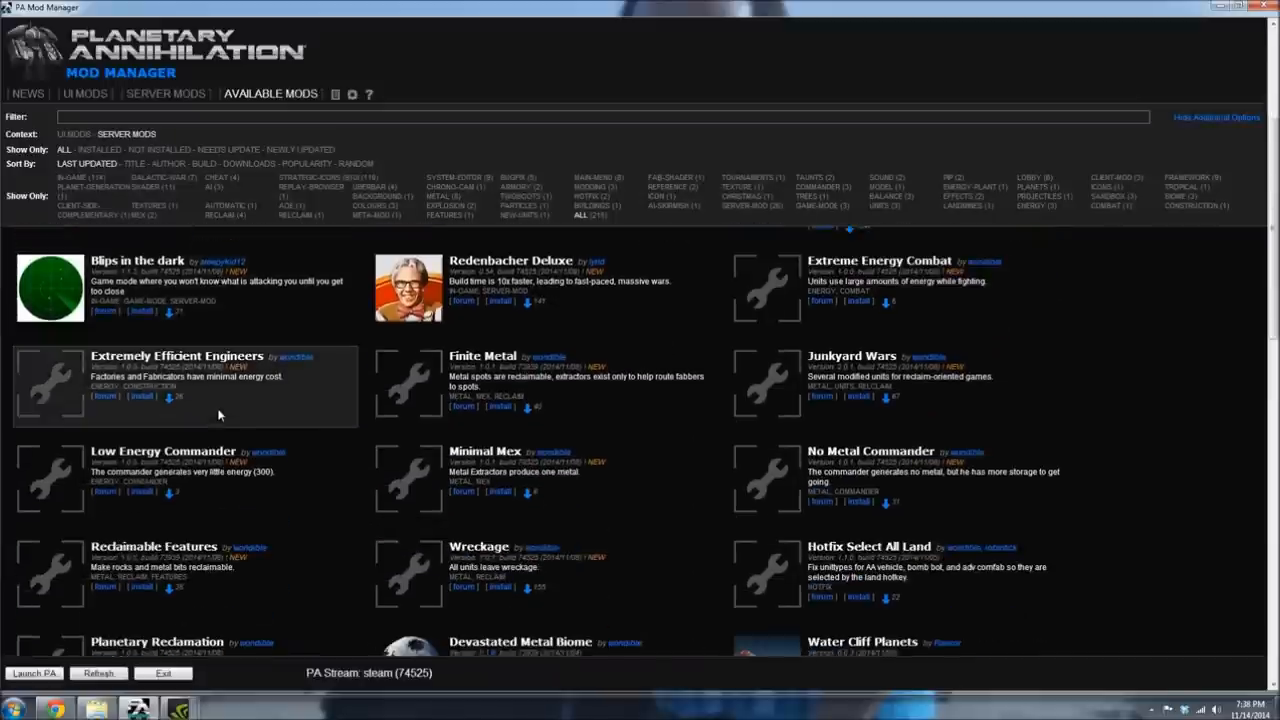
scroll("down", 3)
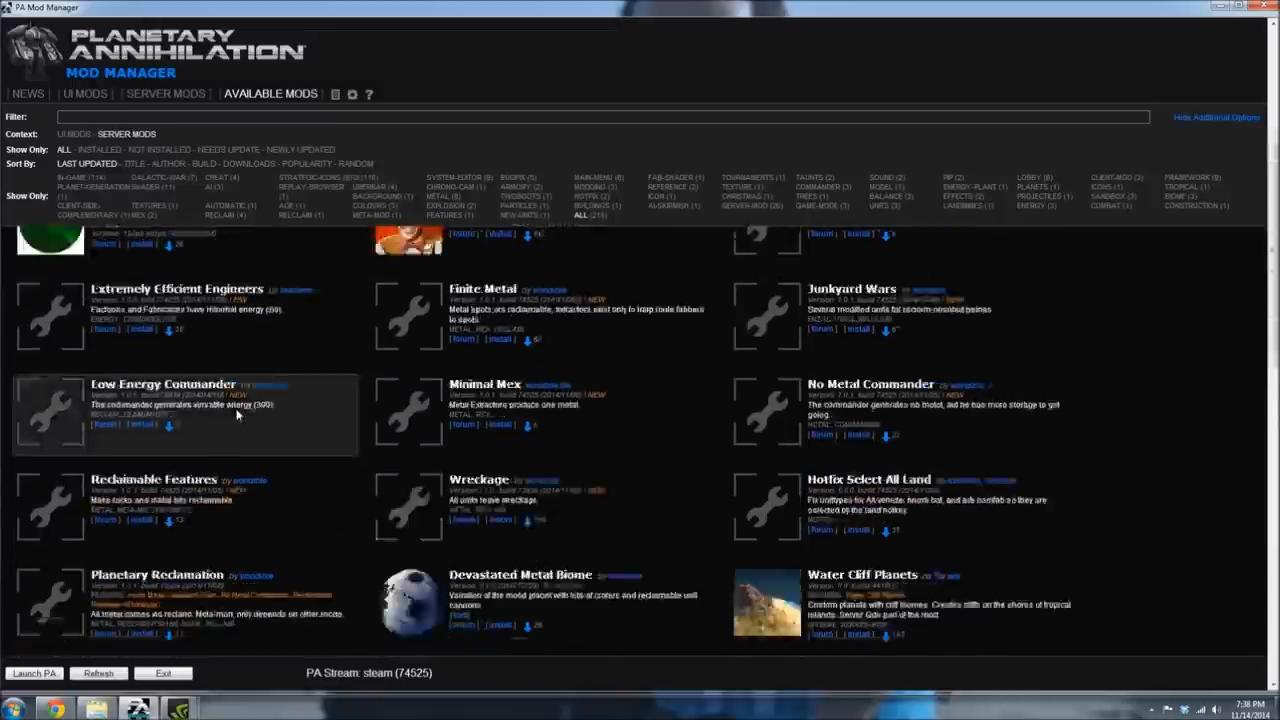
scroll("up", 3)
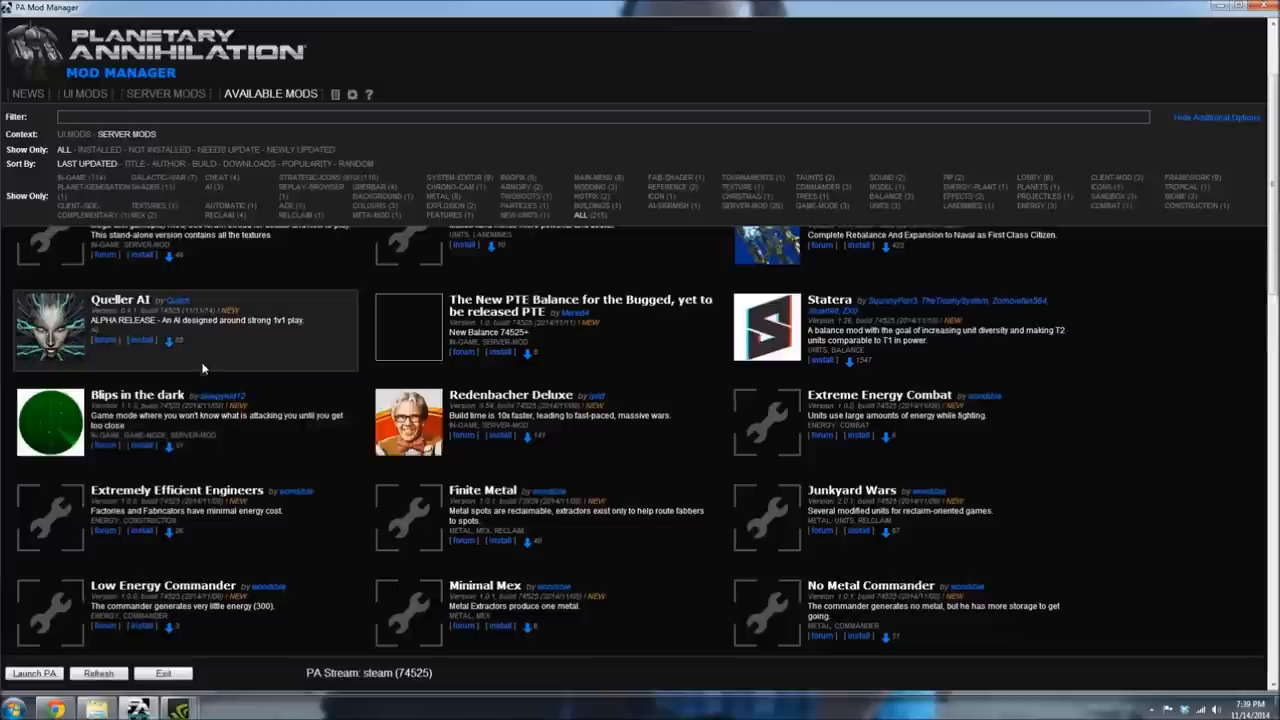
mouse_move(275, 360)
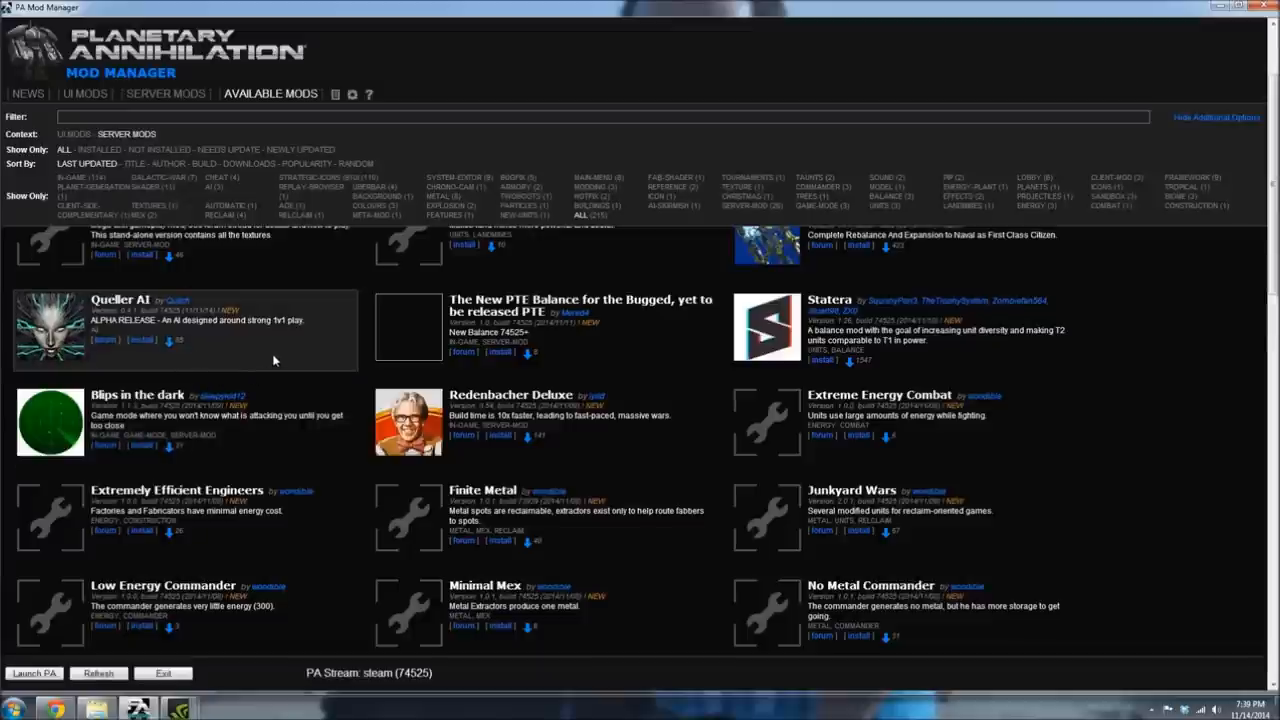
scroll("down", 3)
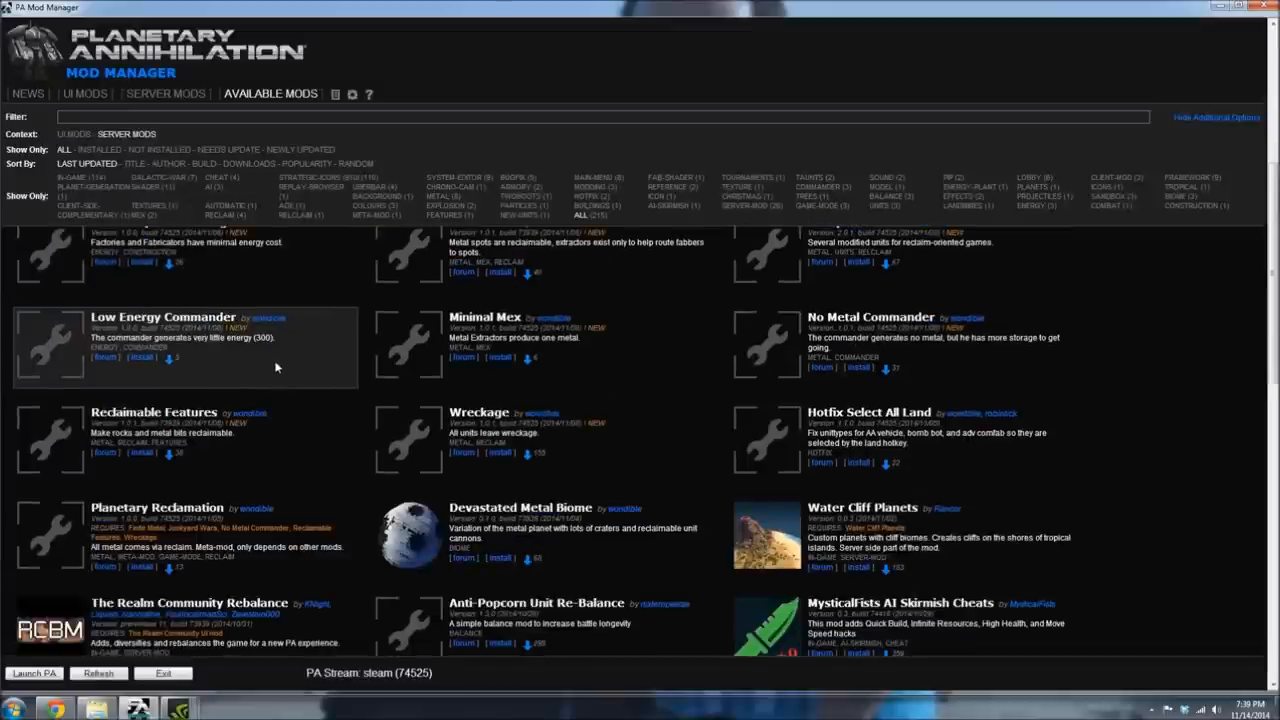
scroll("down", 3)
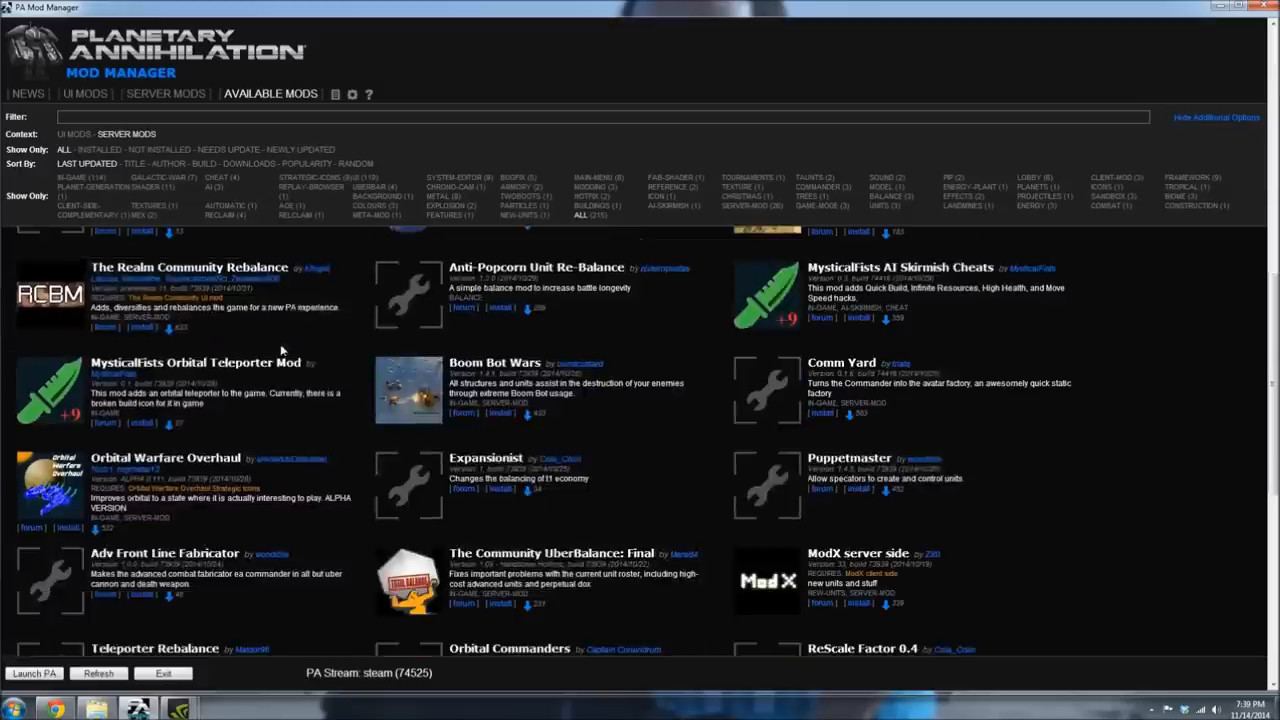
scroll("down", 3)
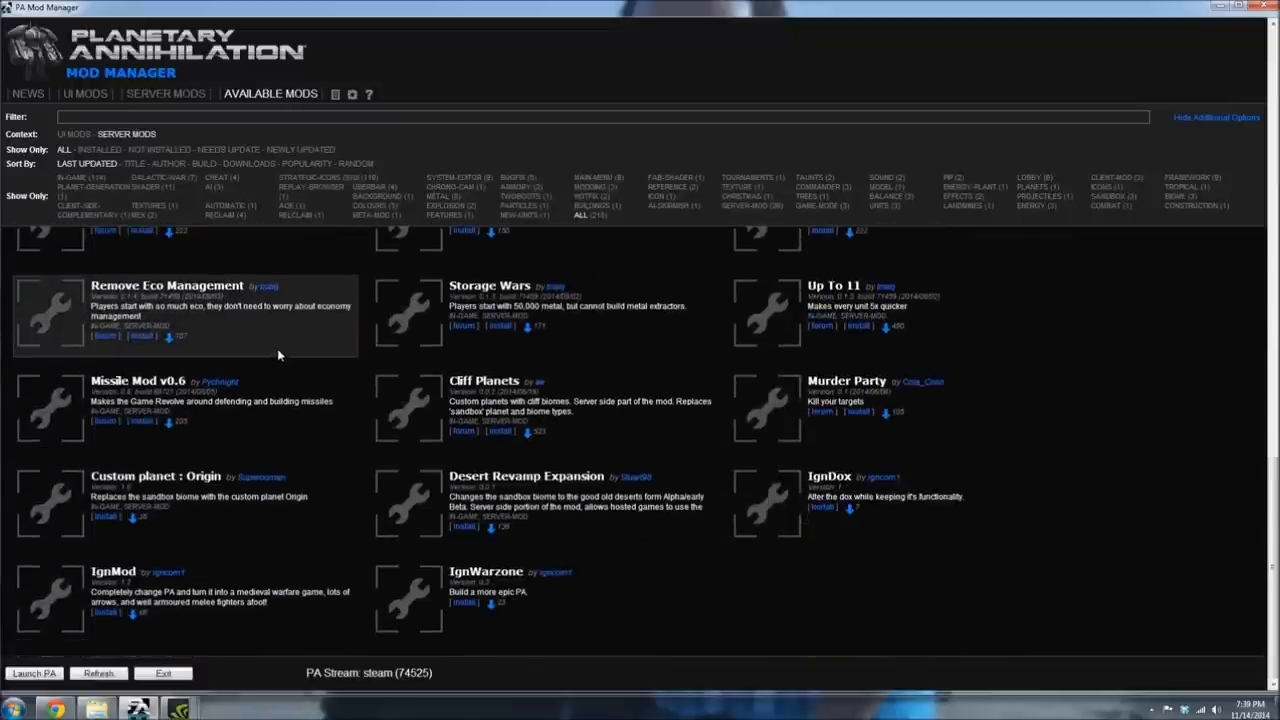
scroll("up", 3)
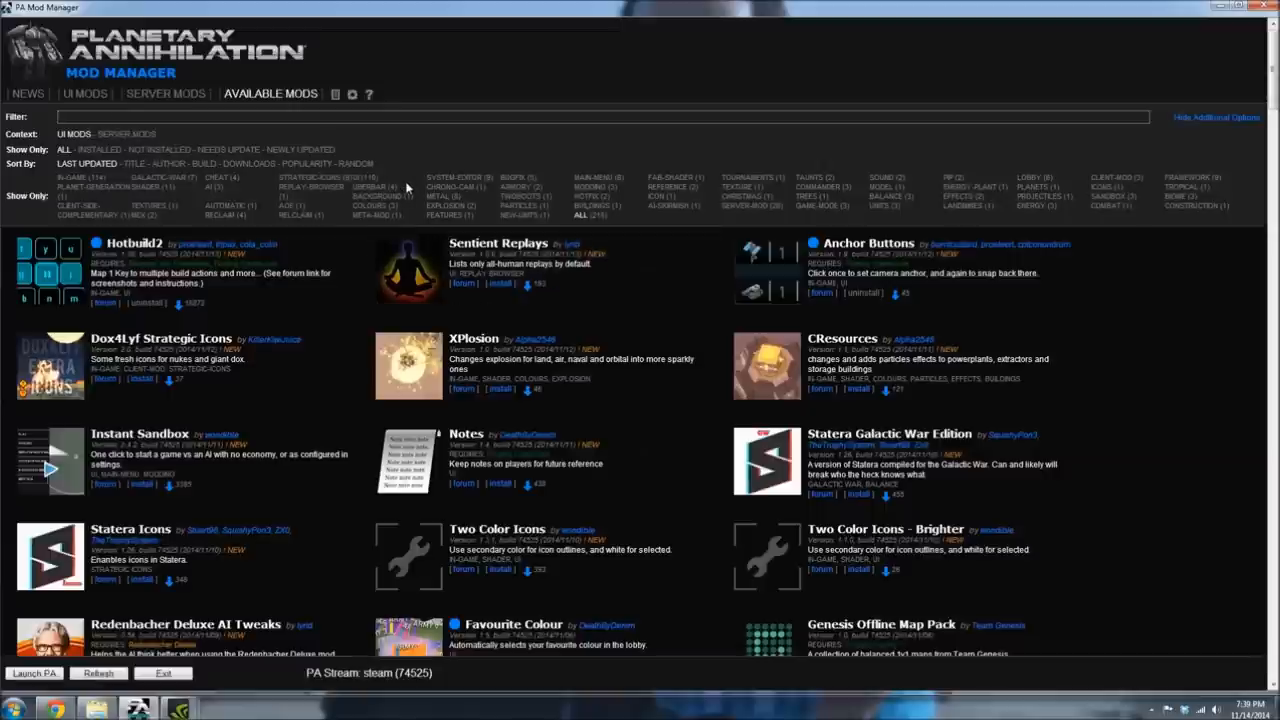
Step: Filter the UI mods catalogue by 'gg' to show Auto GG Button and similar mods
type("gg")
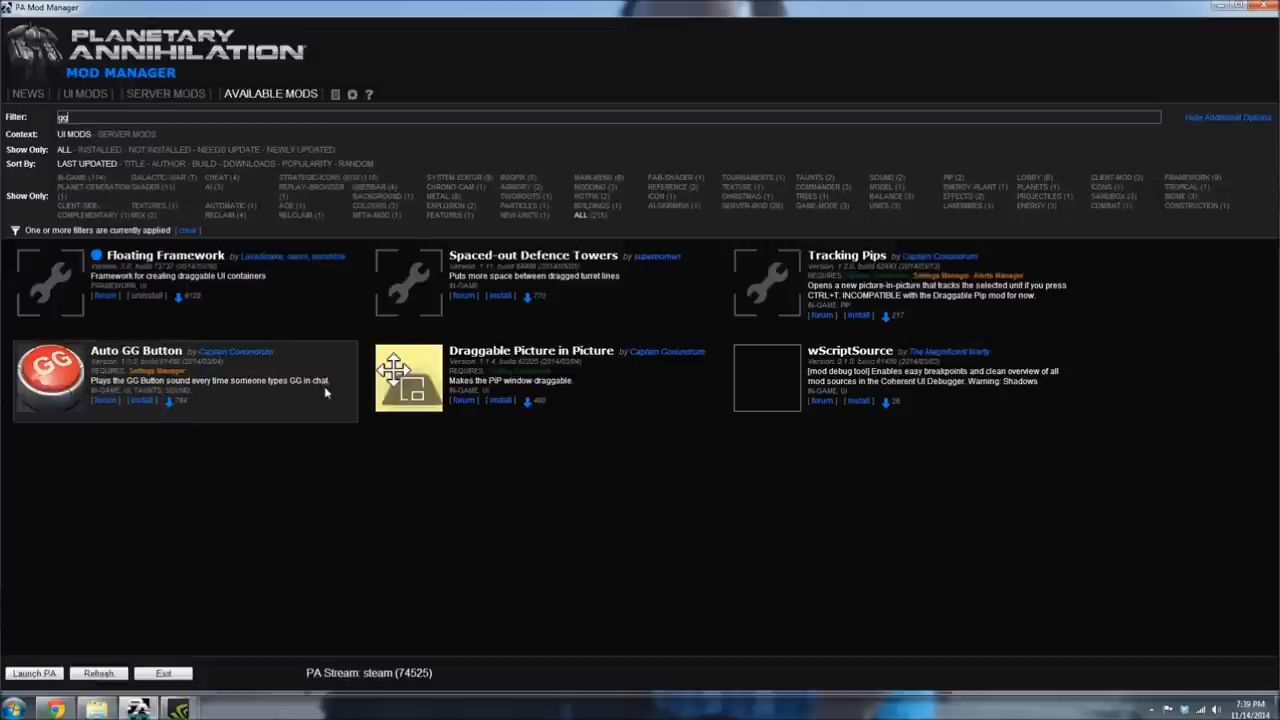
mouse_move(299, 438)
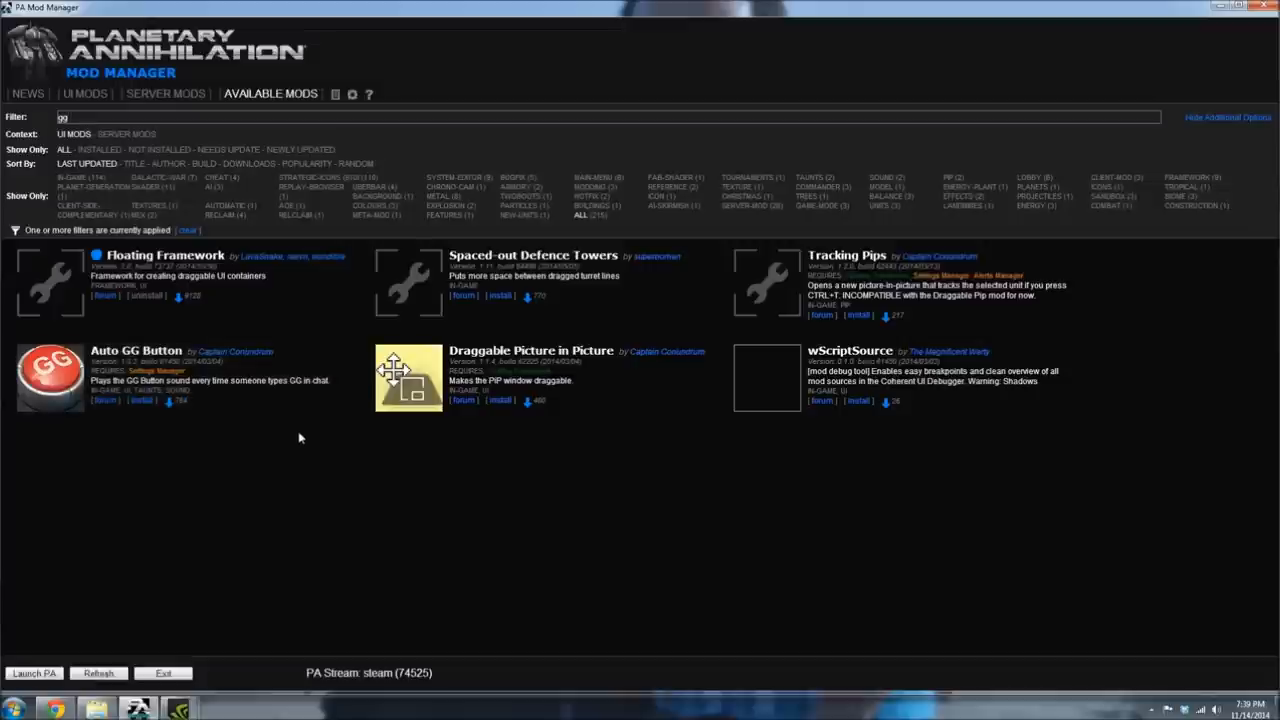
mouse_move(290, 466)
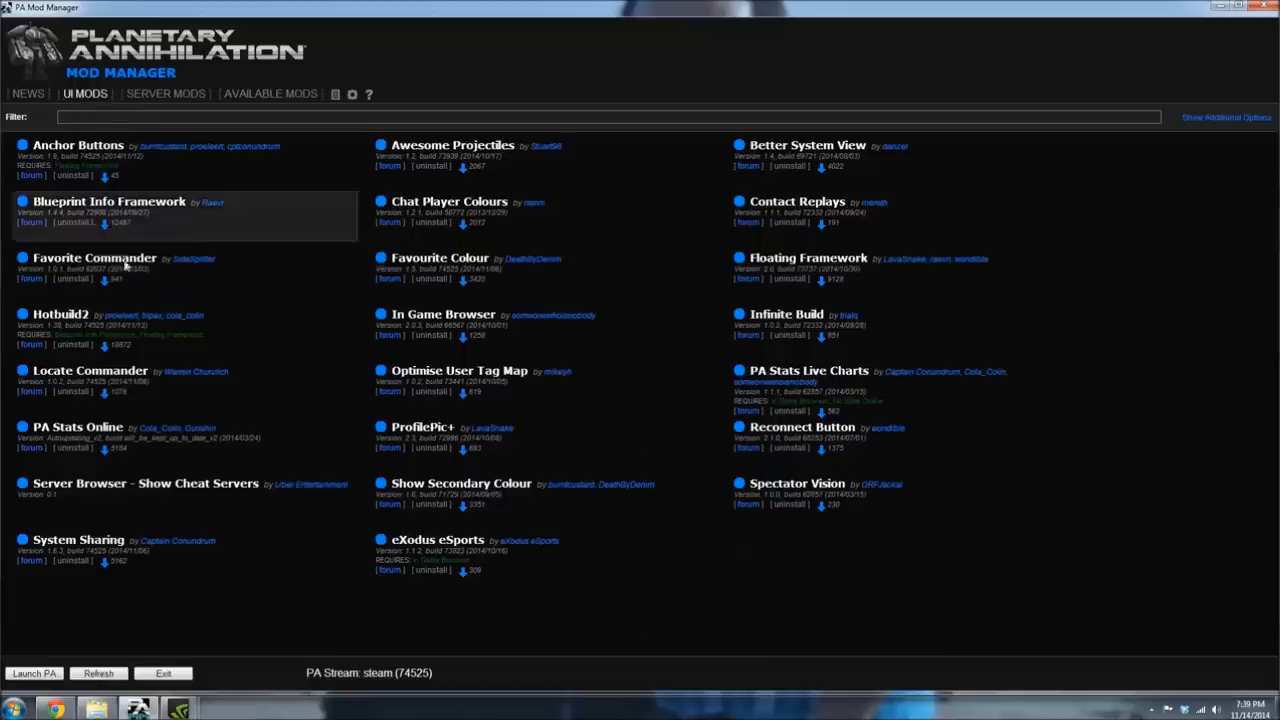
mouse_move(140, 291)
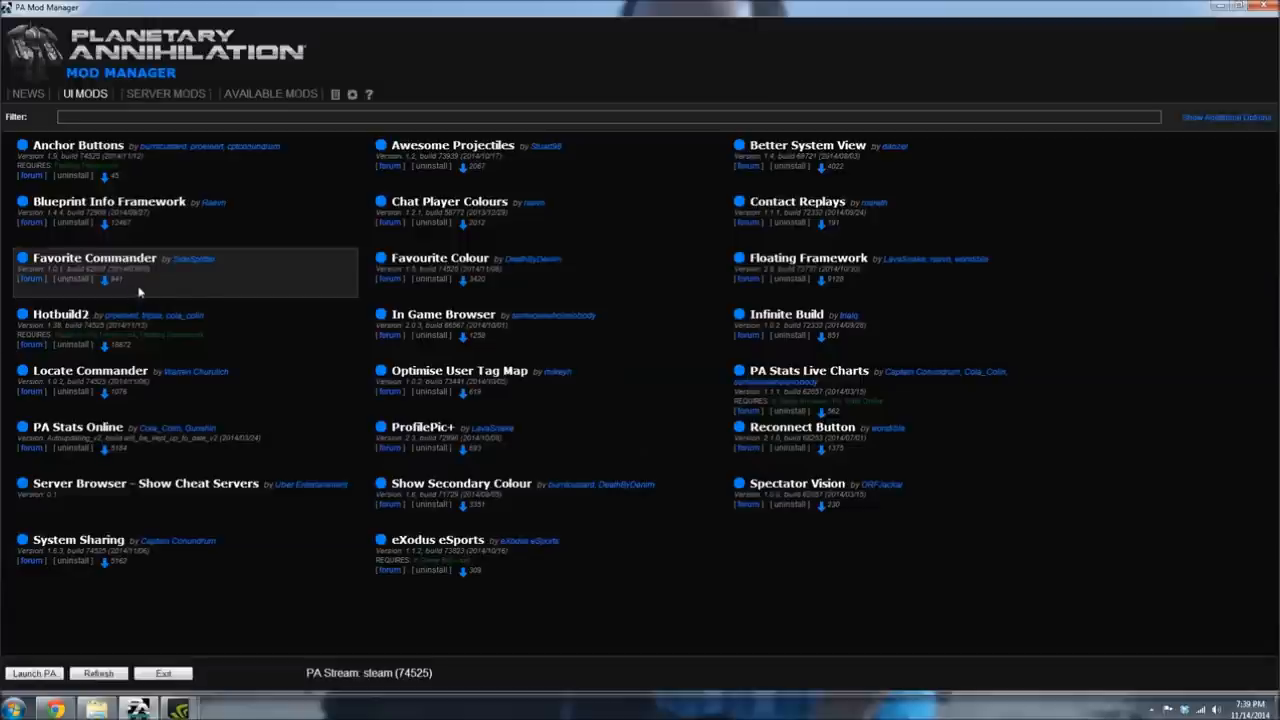
mouse_move(143, 286)
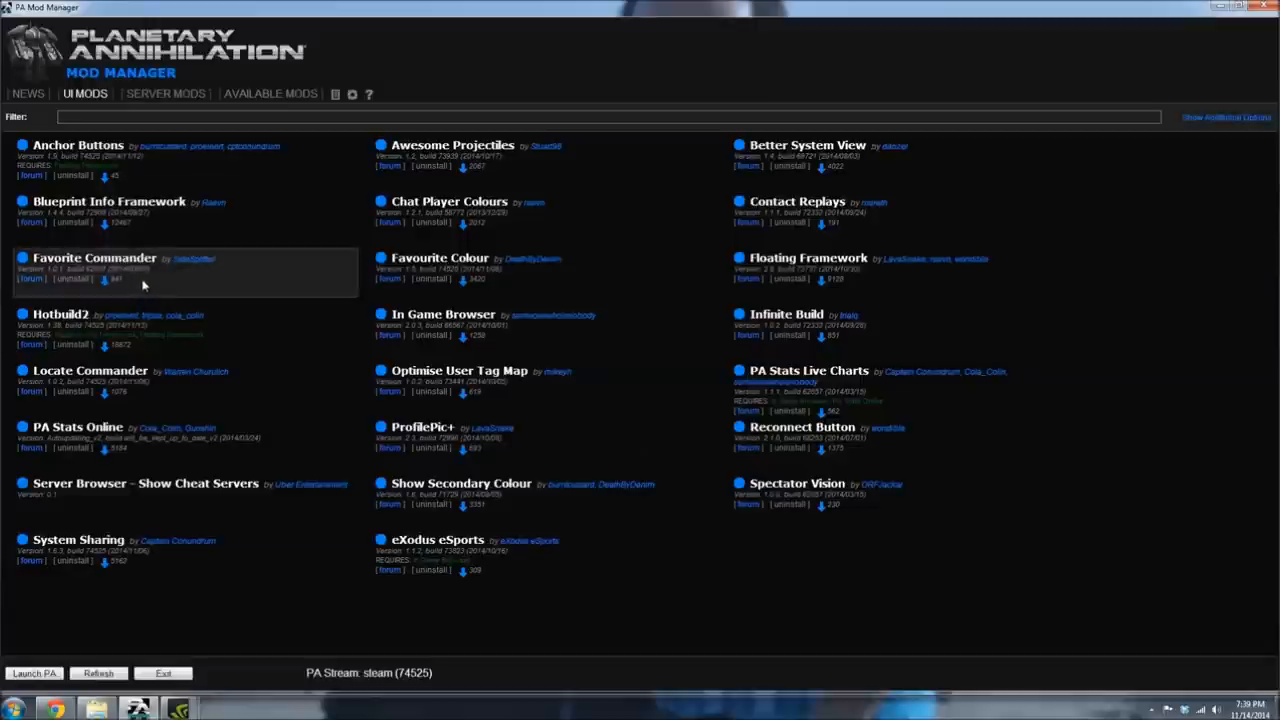
mouse_move(153, 290)
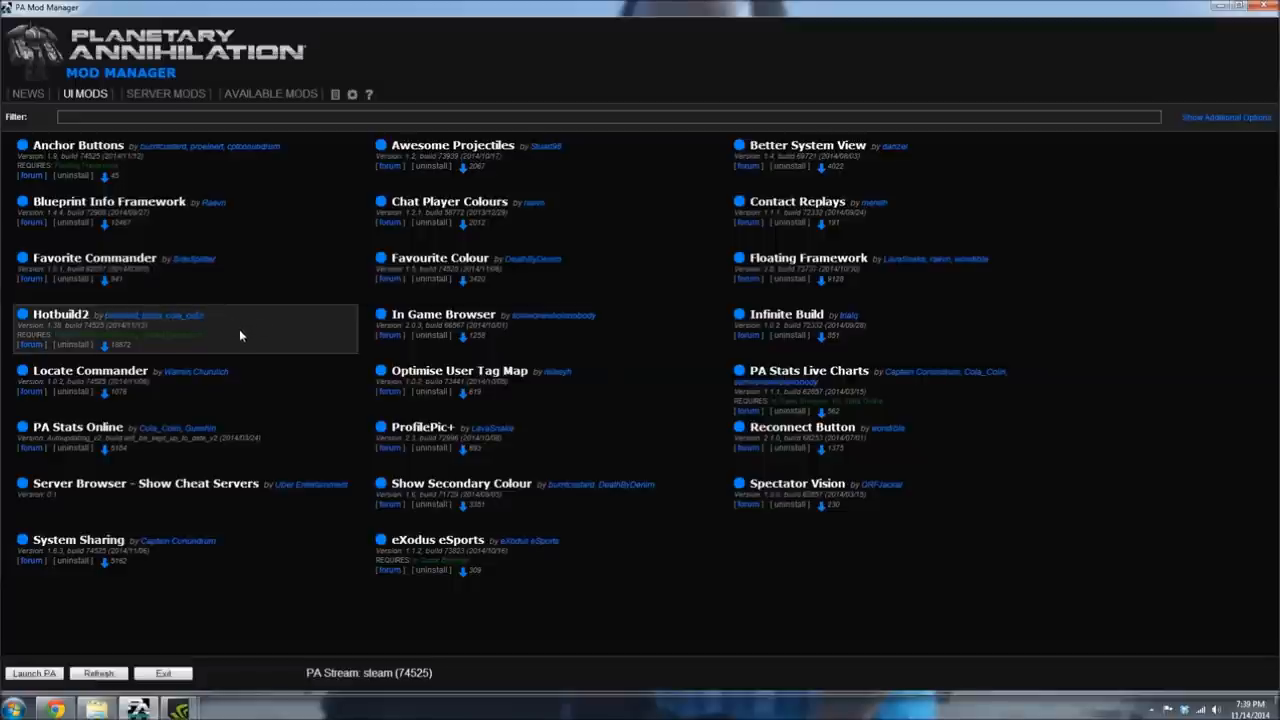
mouse_move(231, 331)
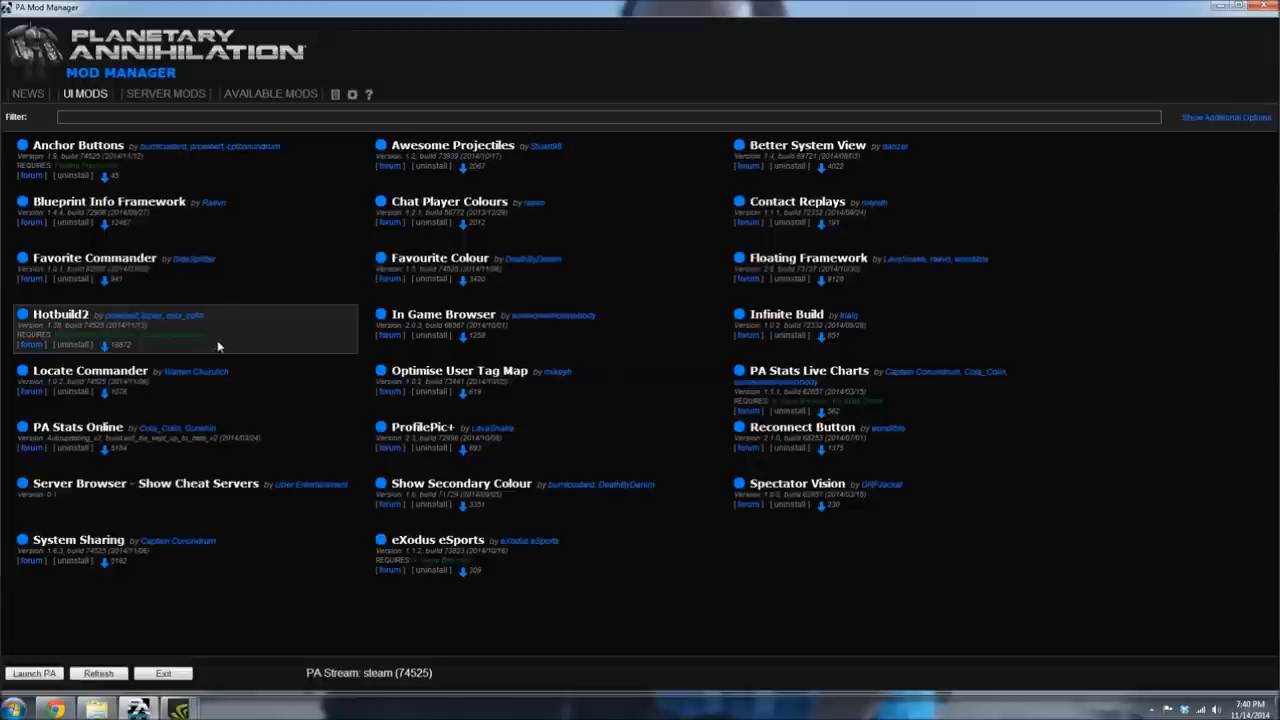
mouse_move(225, 350)
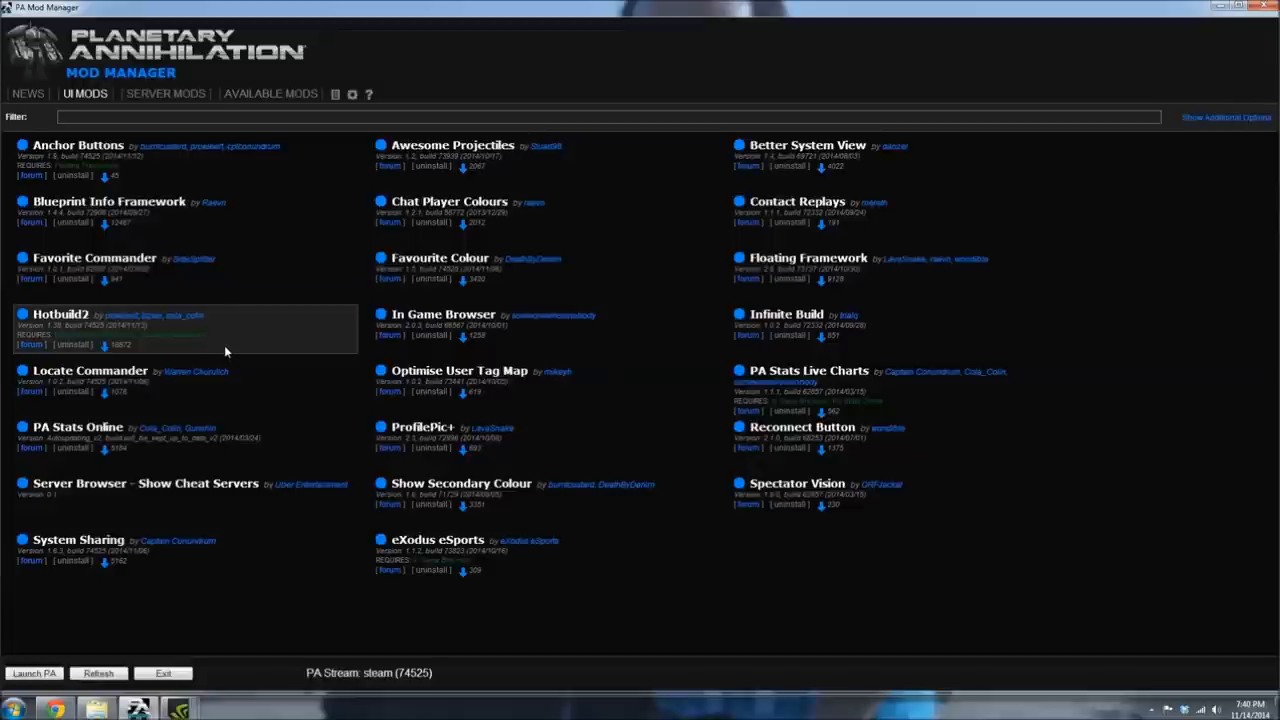
mouse_move(226, 345)
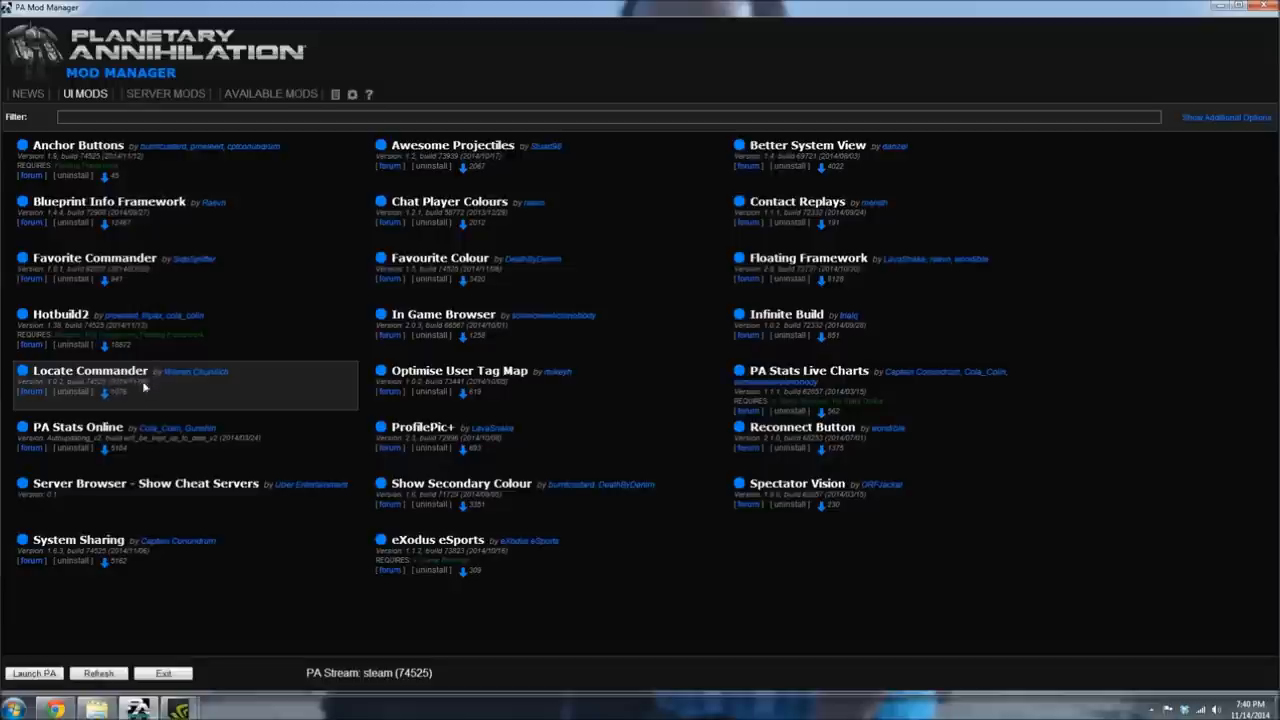
mouse_move(128, 398)
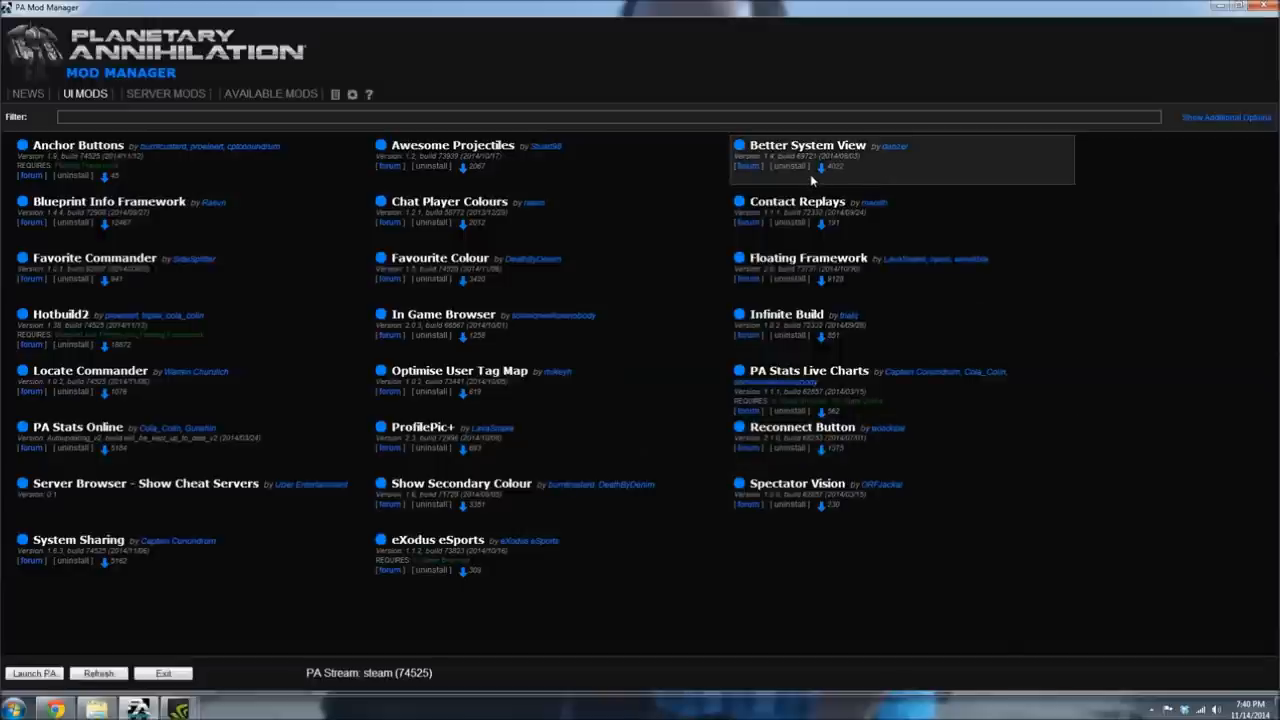
mouse_move(810, 178)
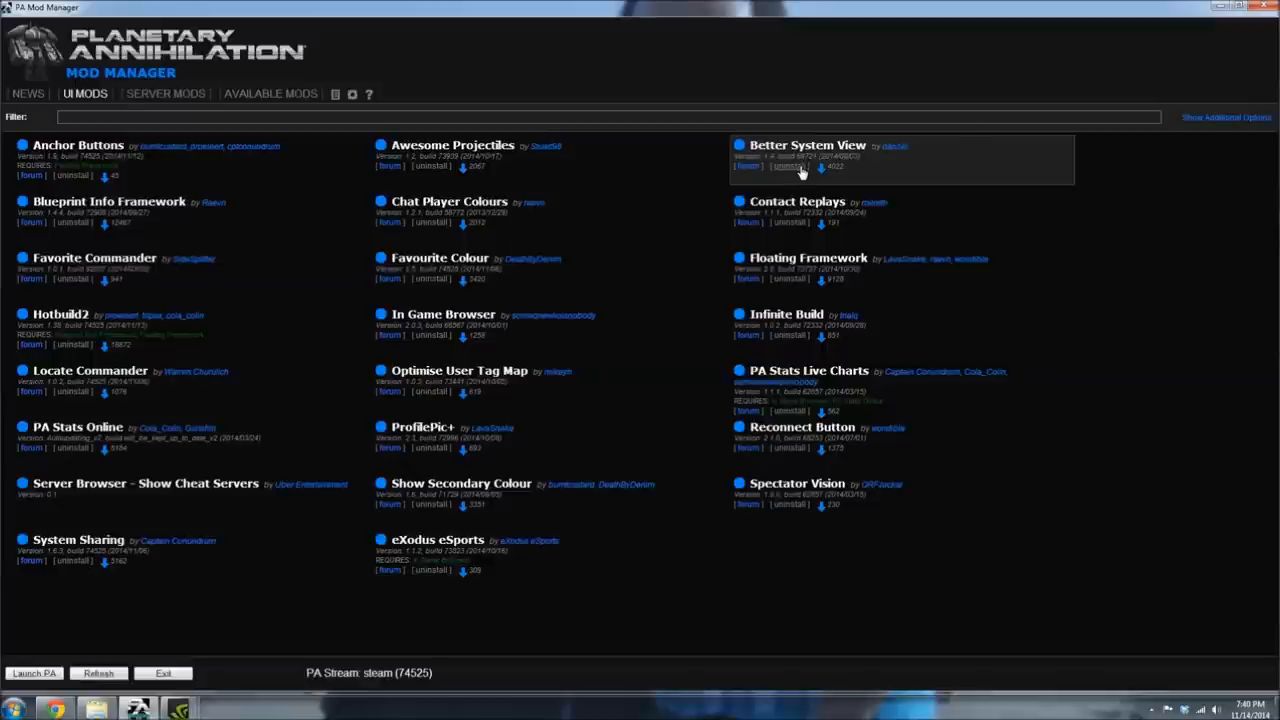
mouse_move(785, 201)
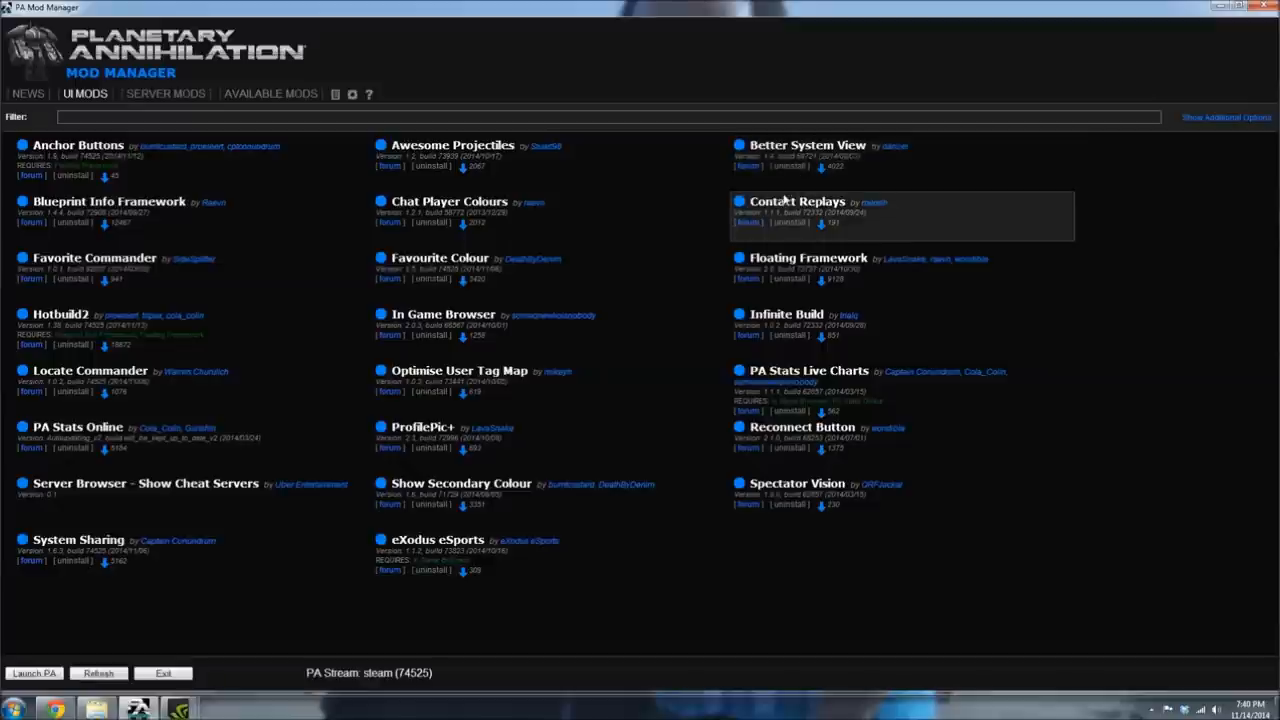
mouse_move(790, 160)
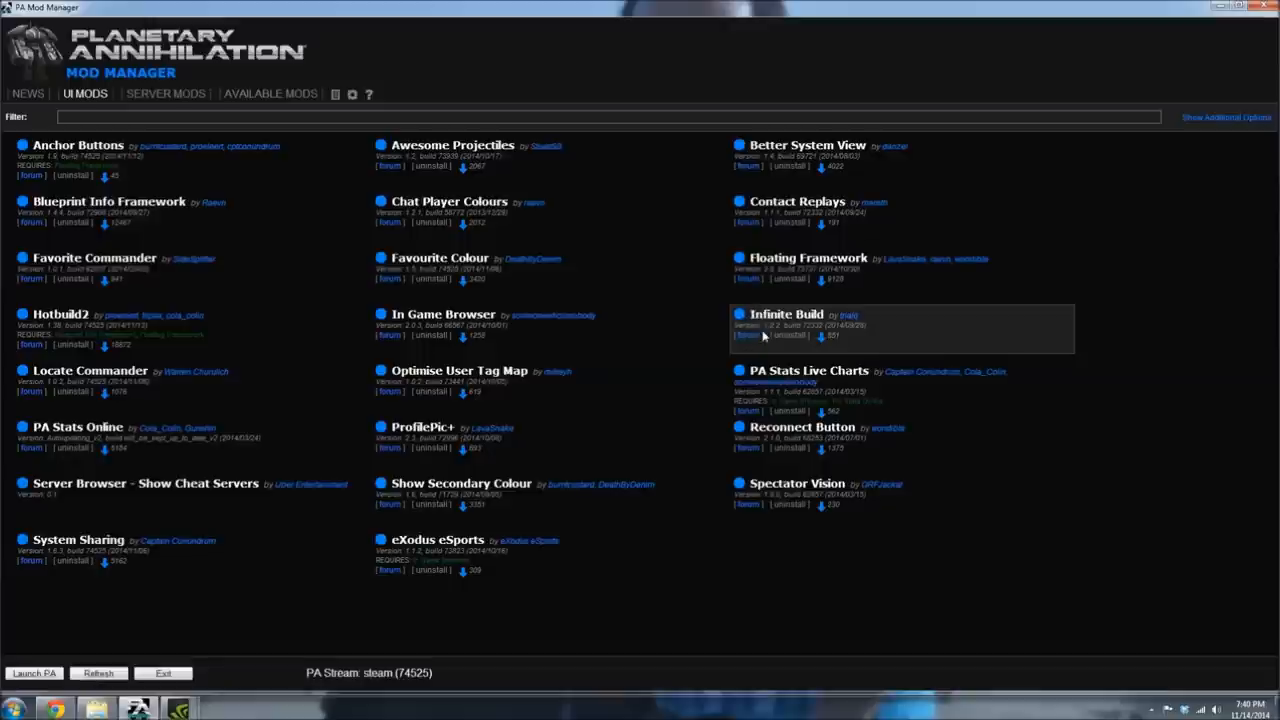
mouse_move(765, 342)
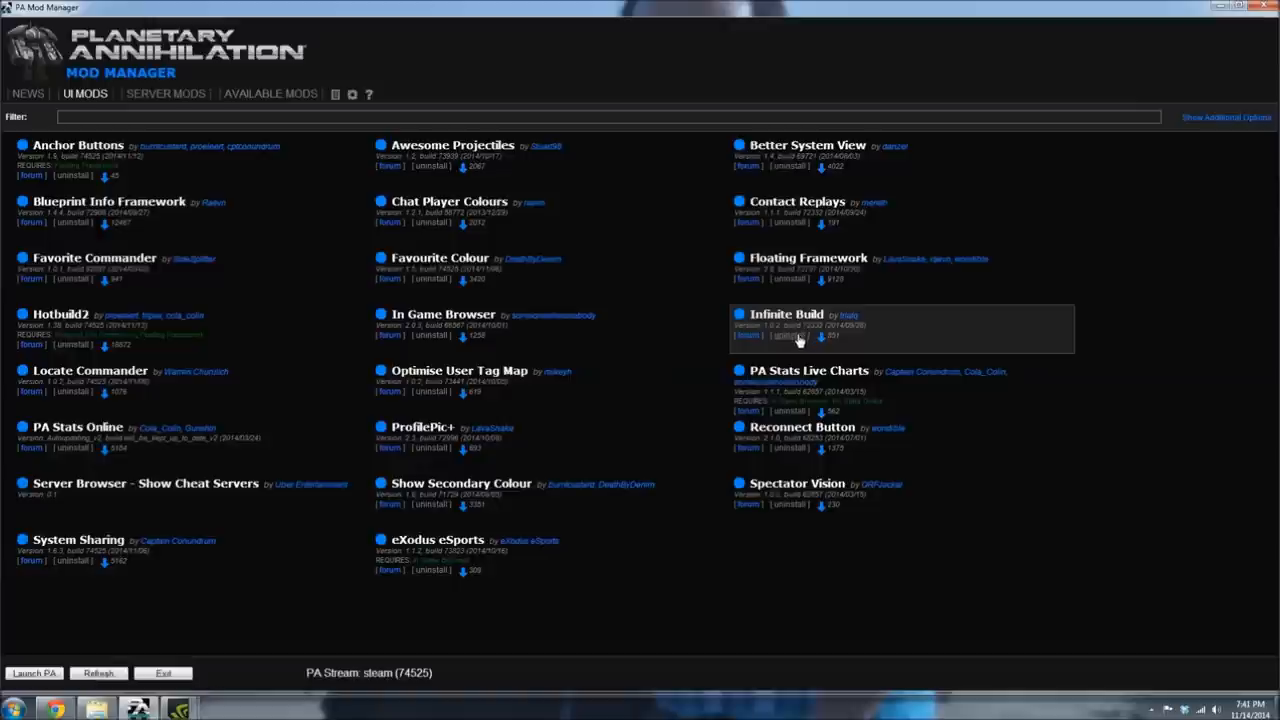
mouse_move(760, 338)
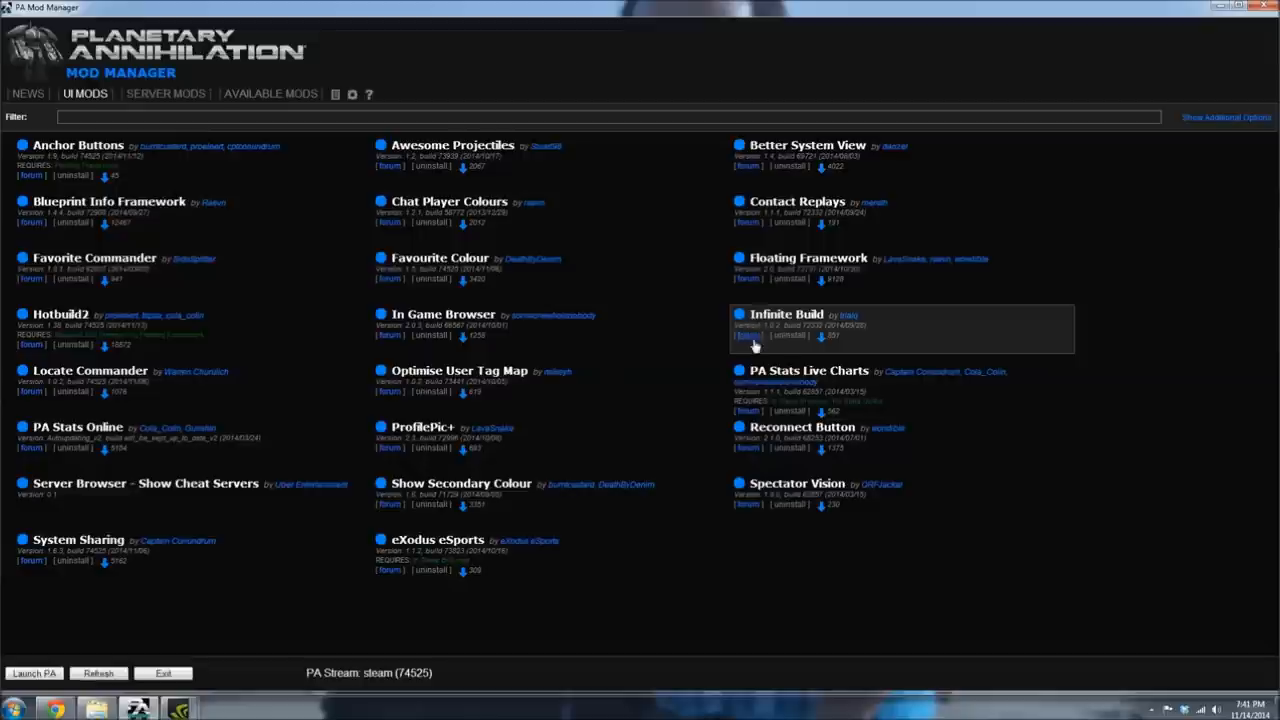
mouse_move(751, 411)
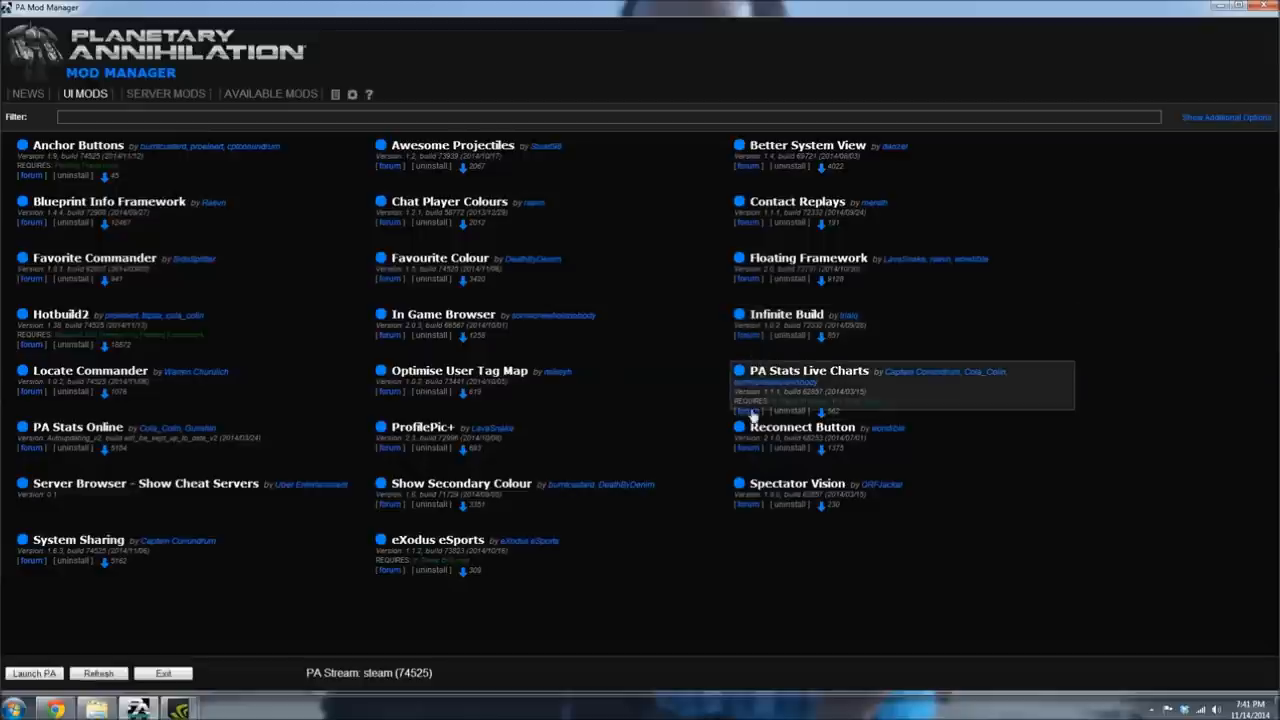
mouse_move(800, 440)
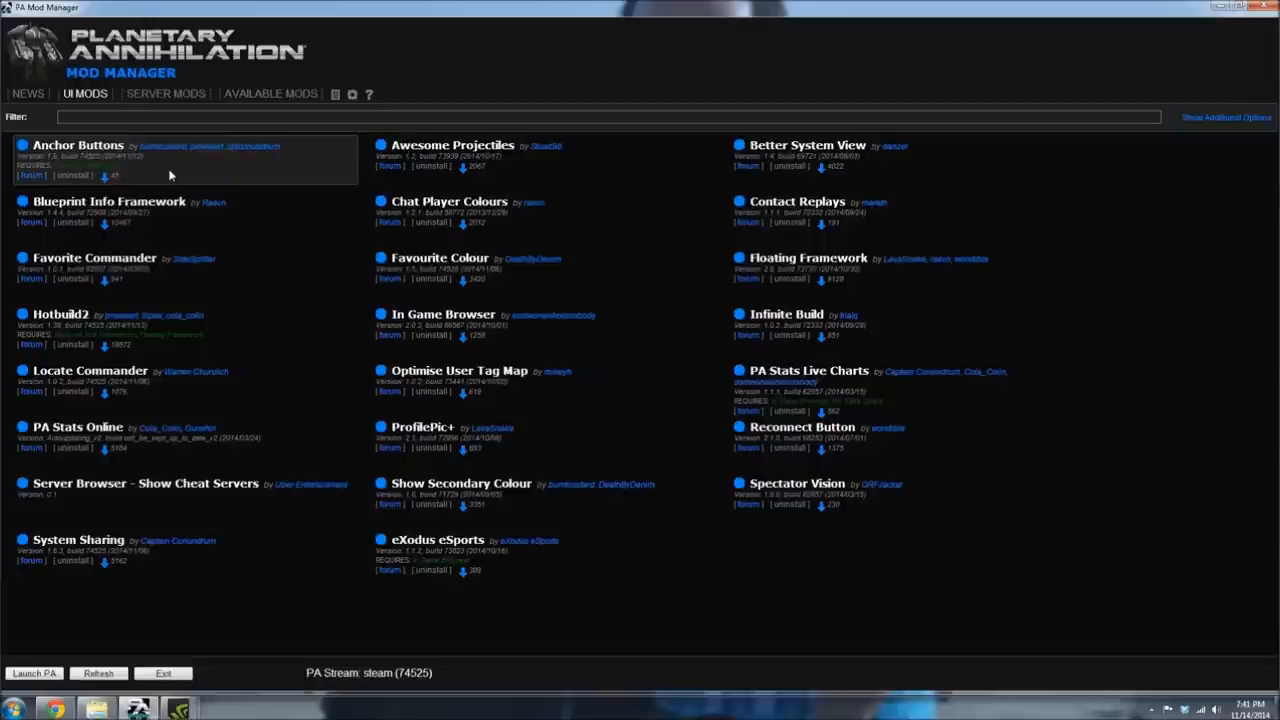
mouse_move(413, 94)
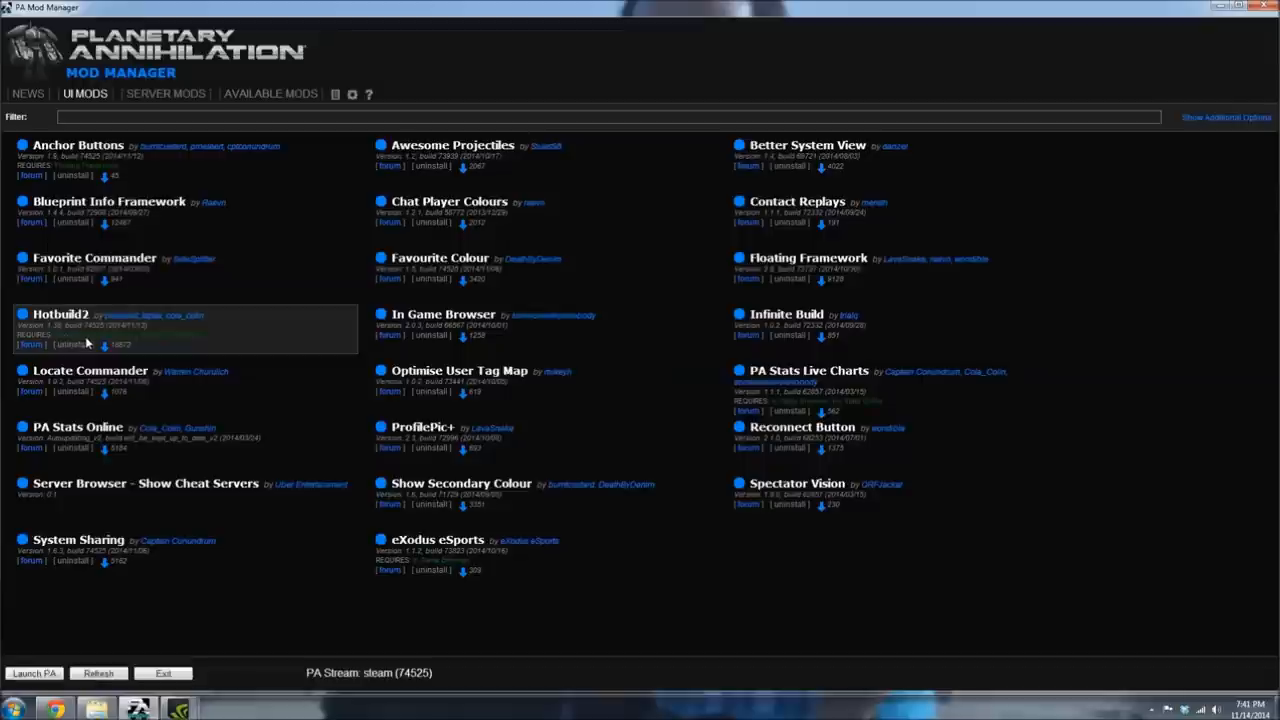
mouse_move(152, 347)
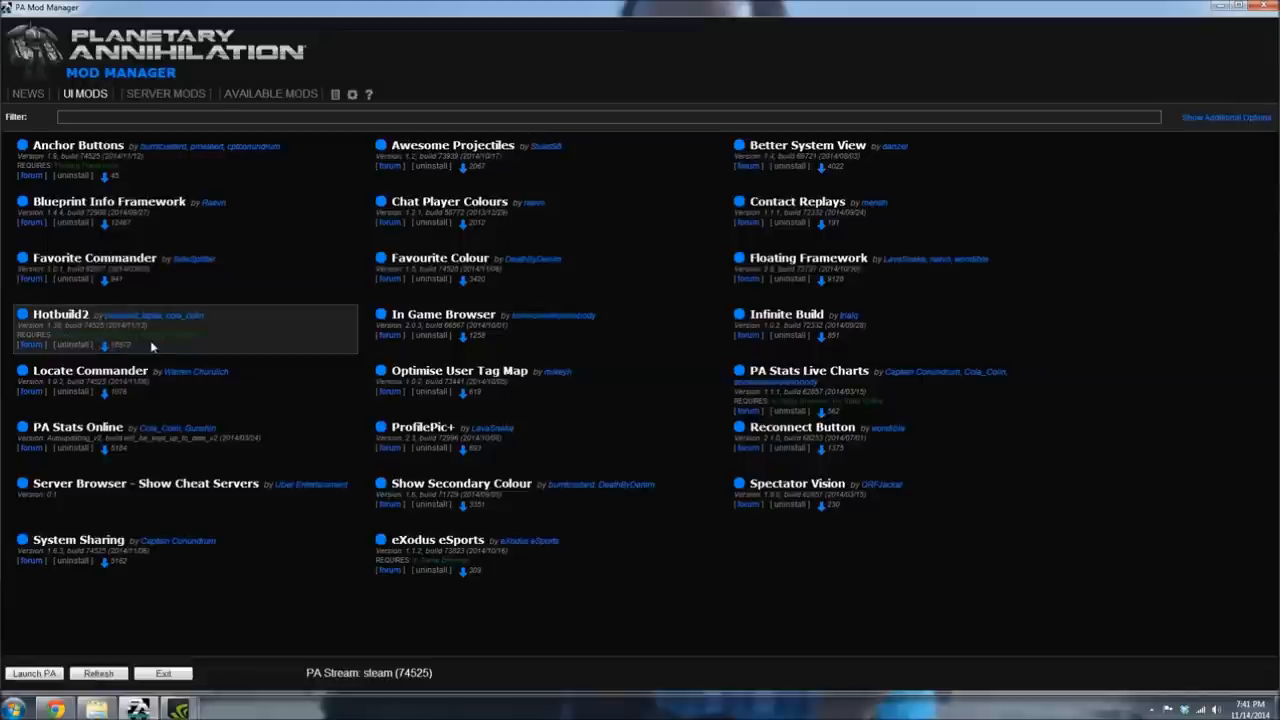
mouse_move(169, 340)
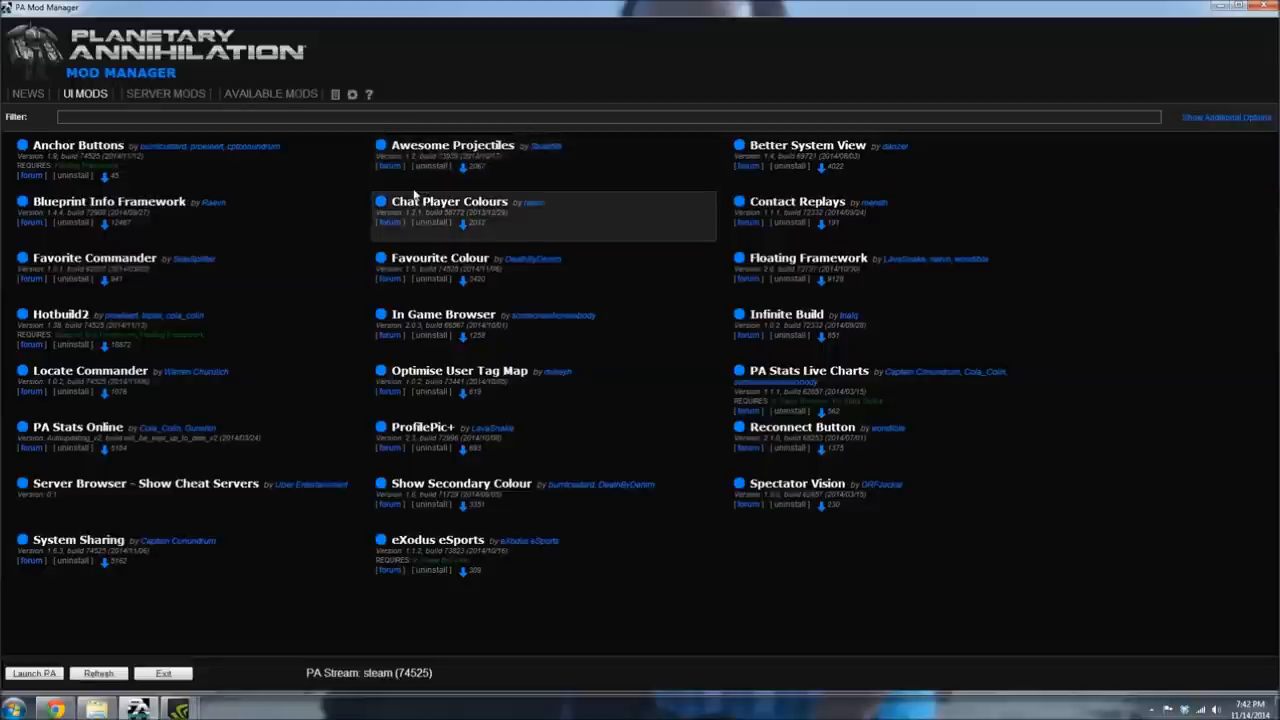
mouse_move(375, 293)
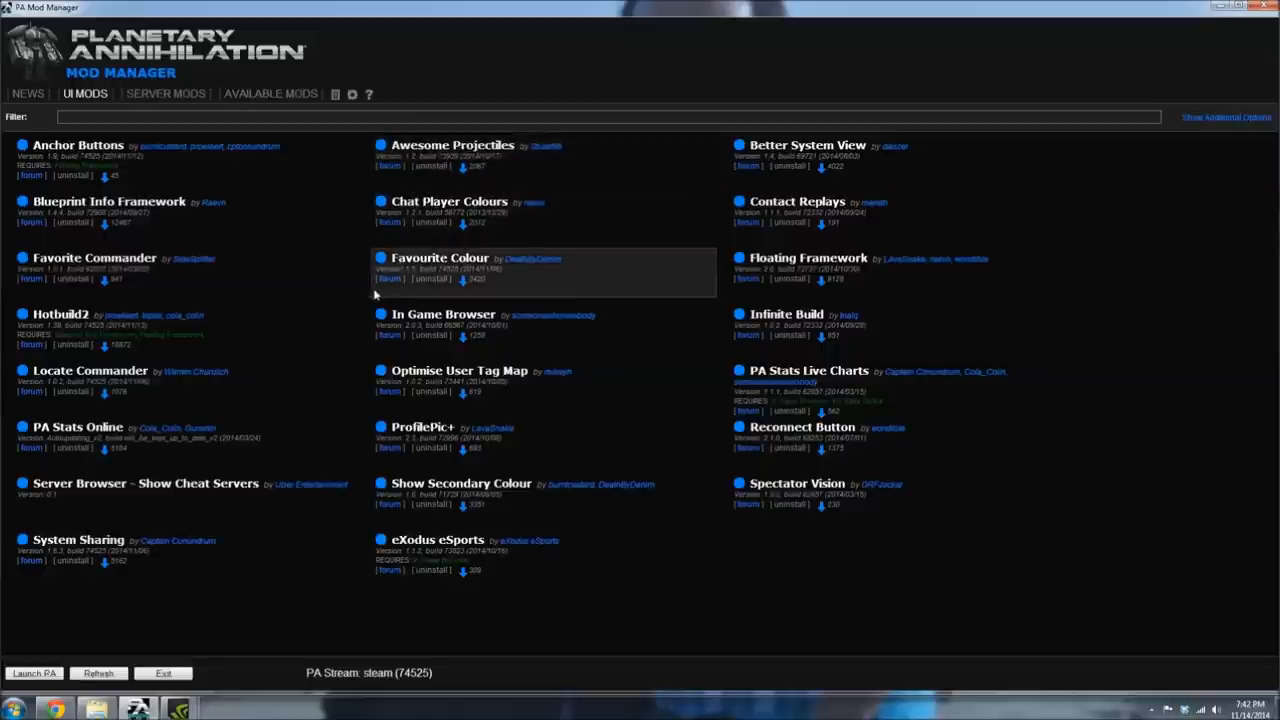
mouse_move(95, 453)
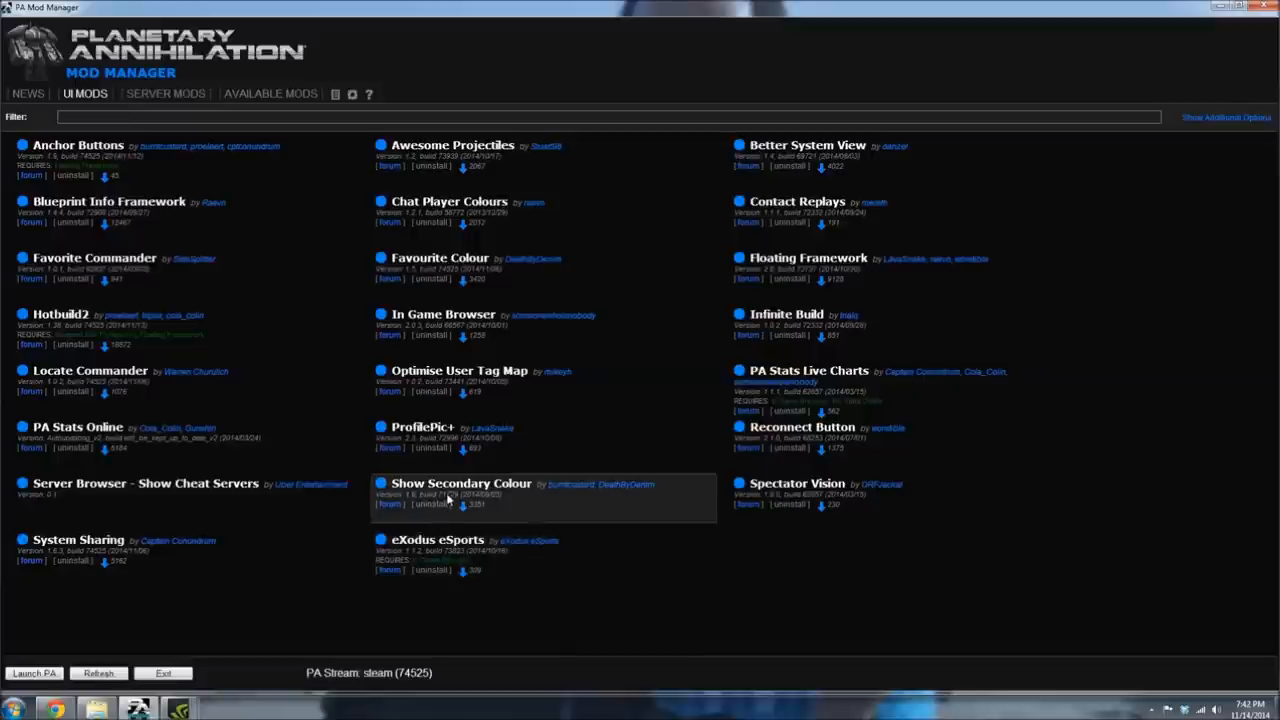
mouse_move(440, 435)
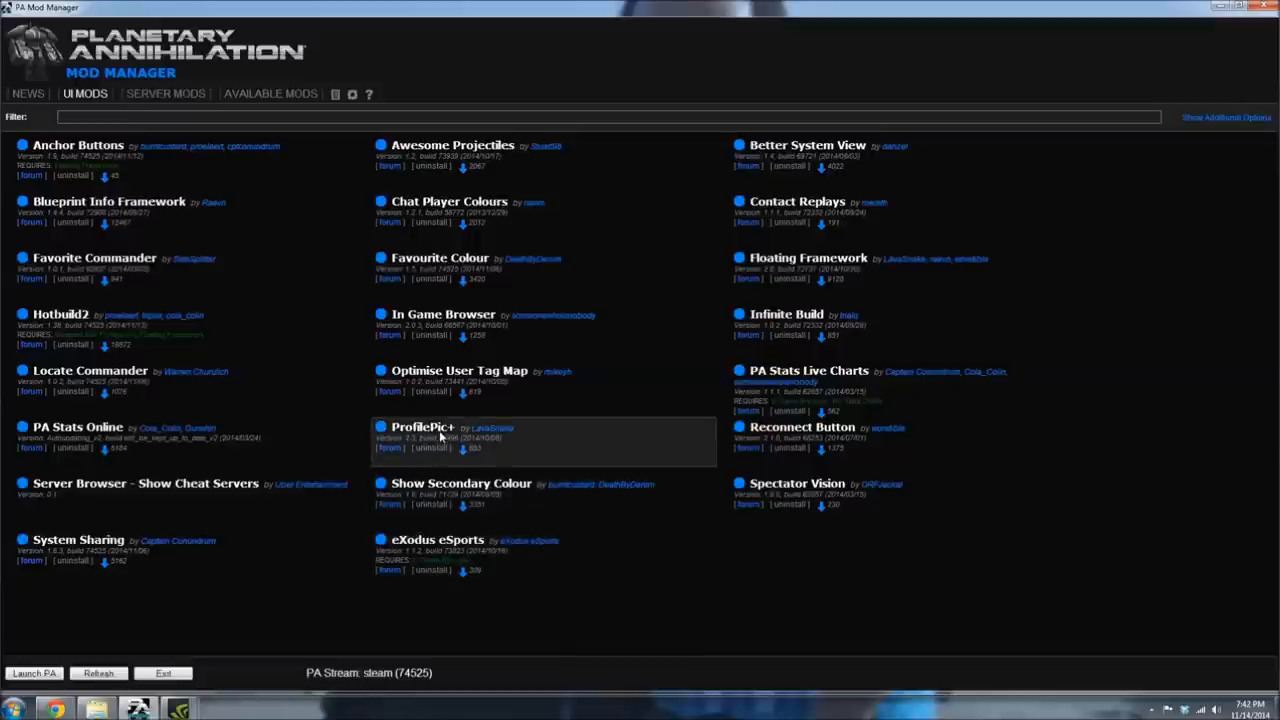
mouse_move(459, 380)
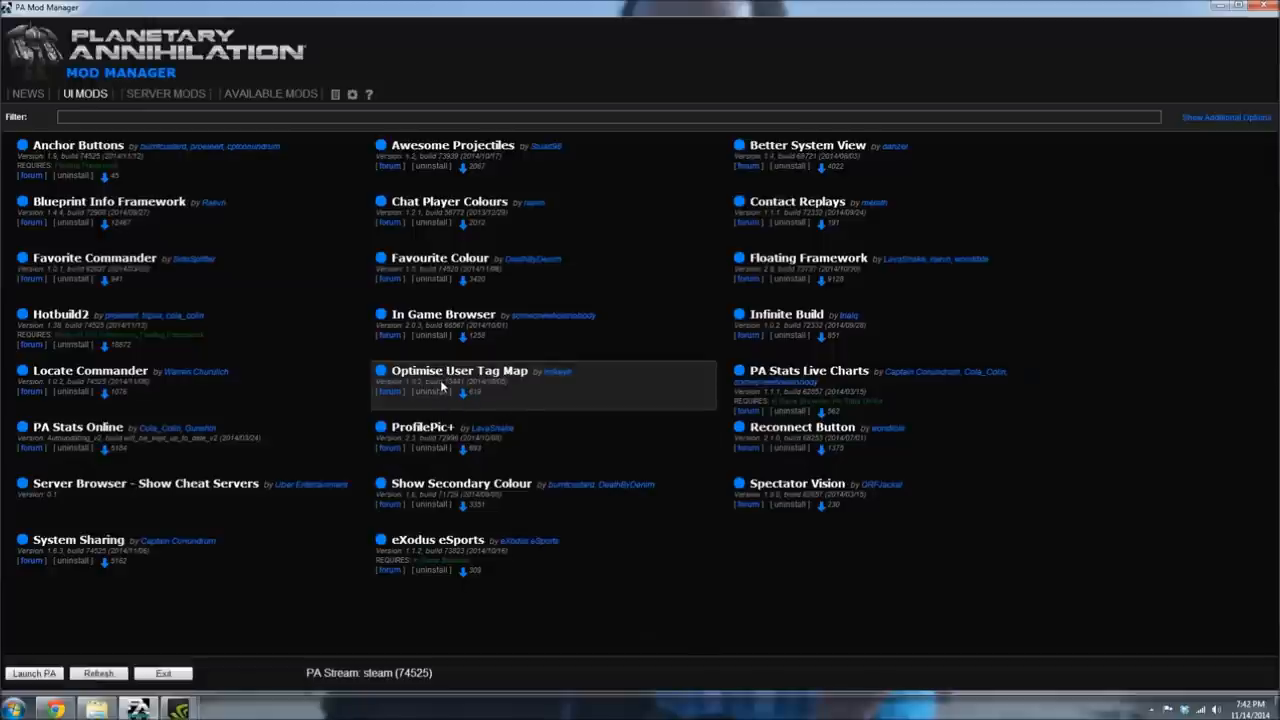
mouse_move(447, 378)
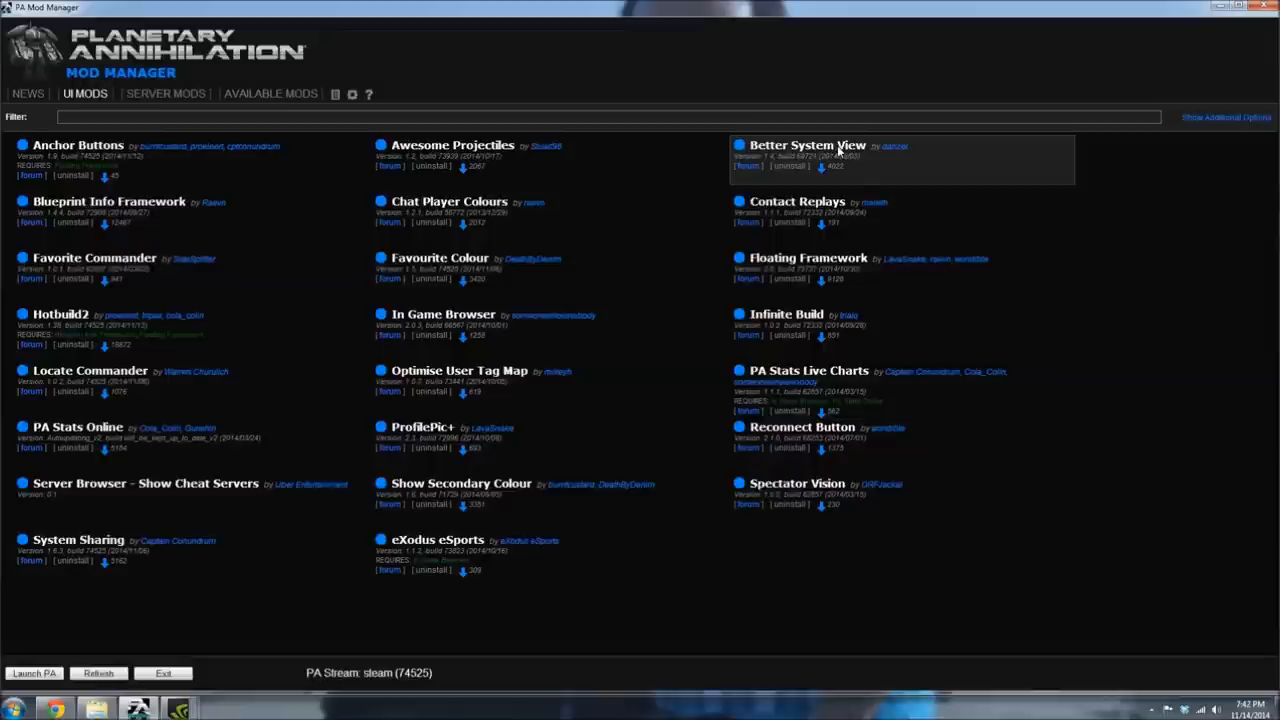
mouse_move(807, 440)
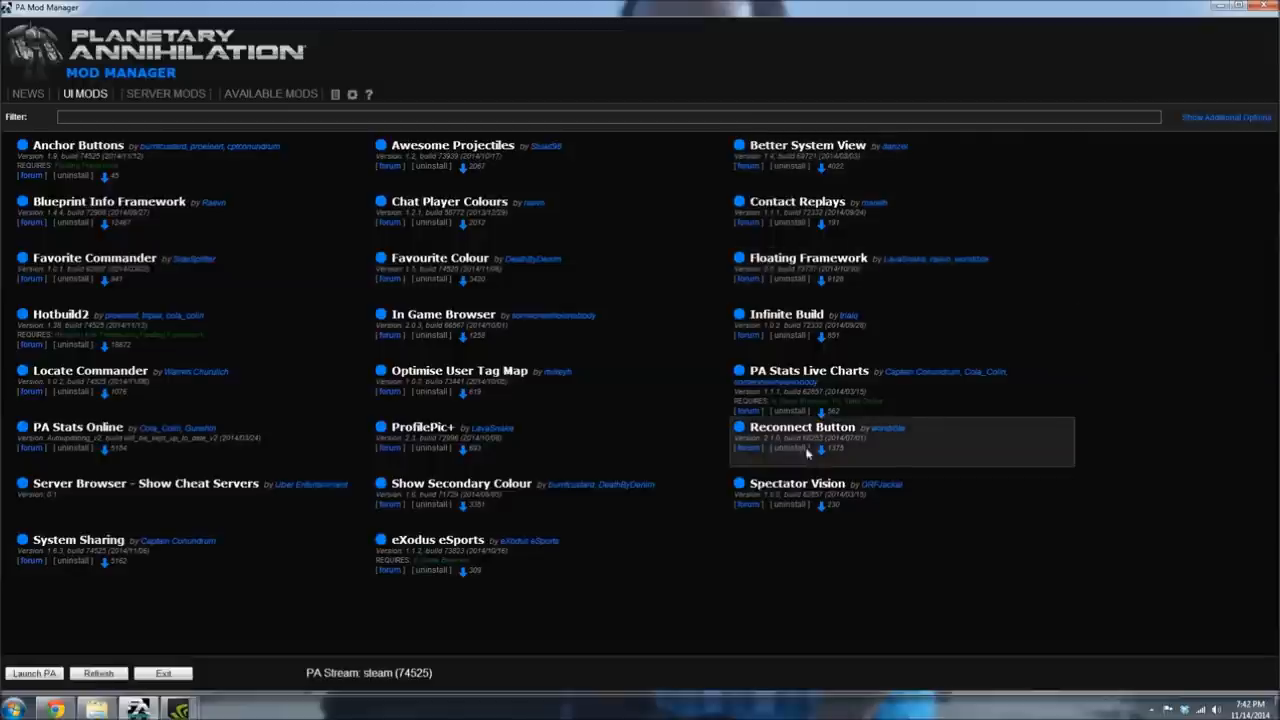